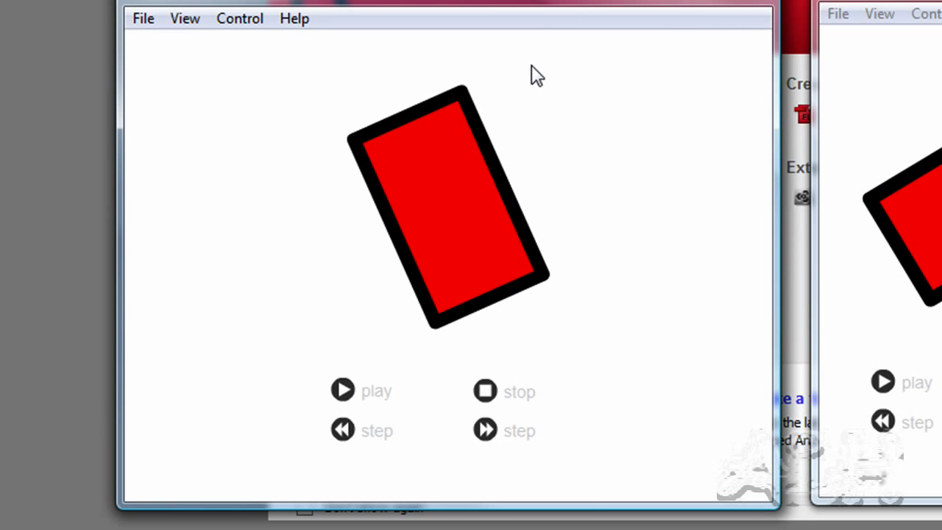
Step: Step the finished example's red rectangles forward in the two Flash Player windows
{"action": "left_click", "coordinate": [484, 429]}
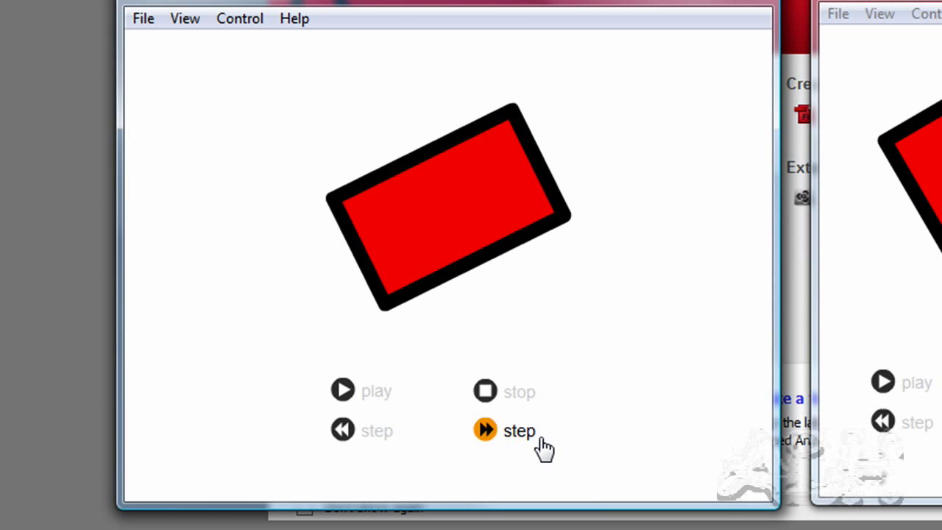
{"action": "left_click", "coordinate": [484, 430]}
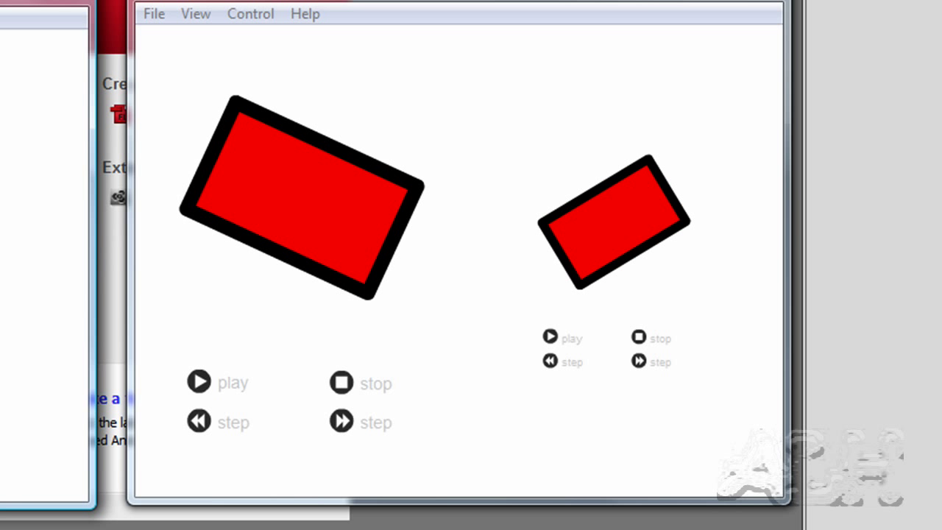
{"action": "left_click", "coordinate": [198, 383]}
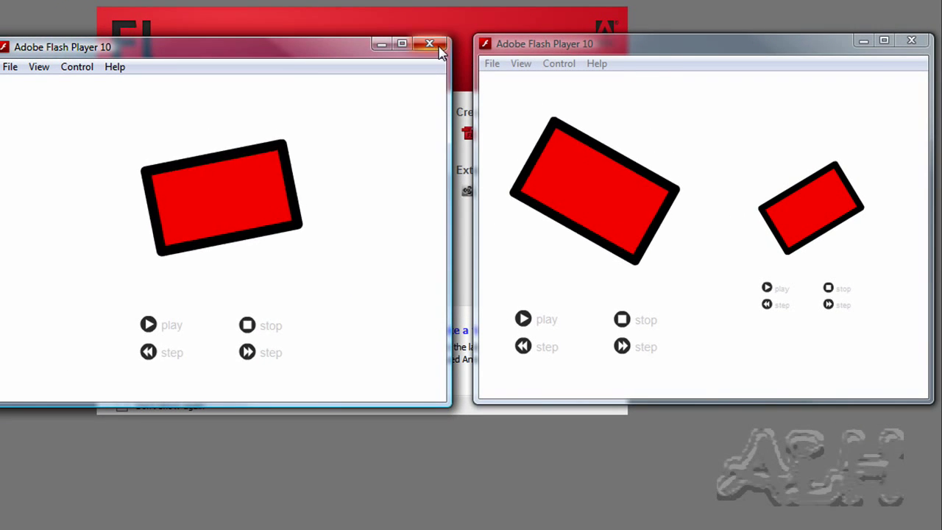
Step: Close the players, open Start.fla and save it as Practice.fla
{"action": "left_click", "coordinate": [427, 42]}
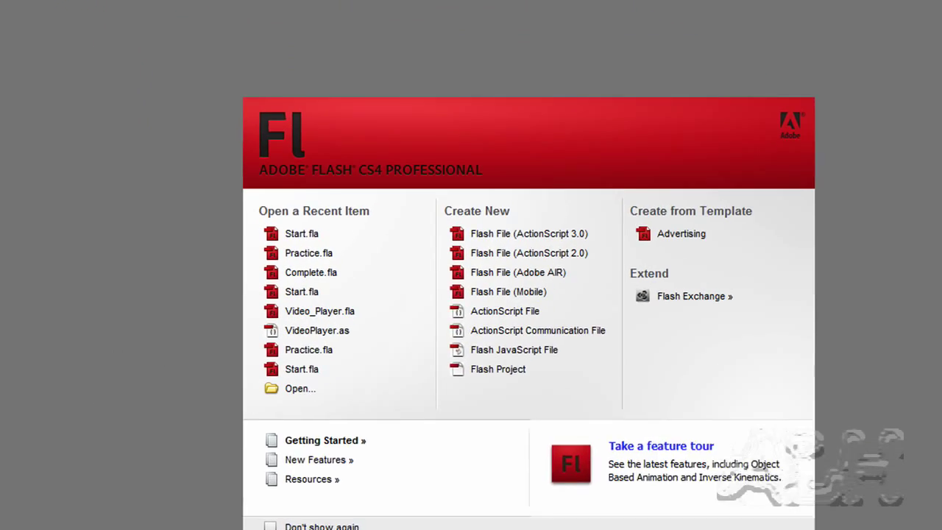
{"action": "left_click", "coordinate": [164, 17]}
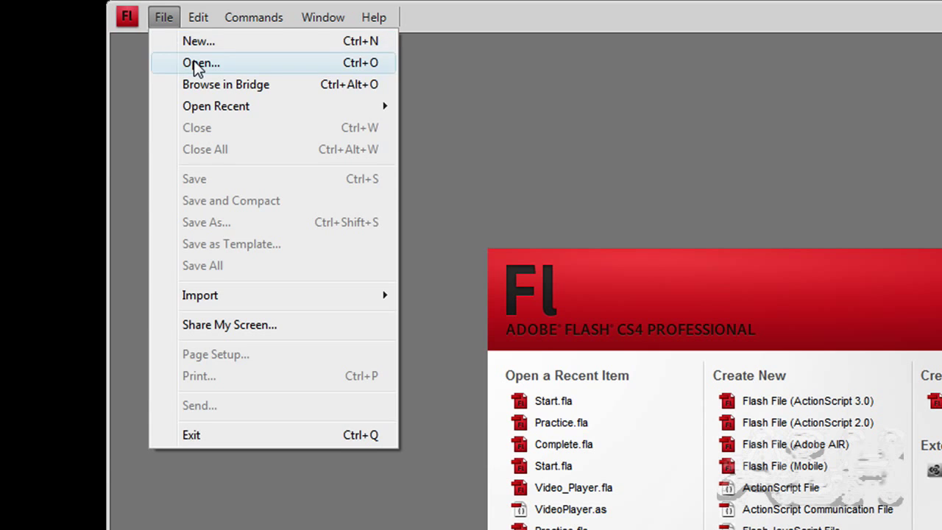
{"action": "left_click", "coordinate": [200, 62]}
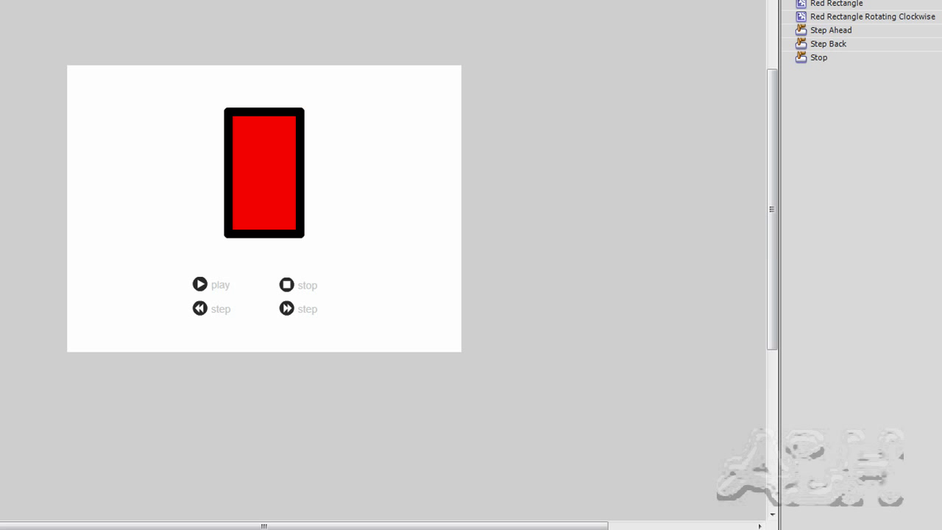
{"action": "left_click", "coordinate": [231, 25]}
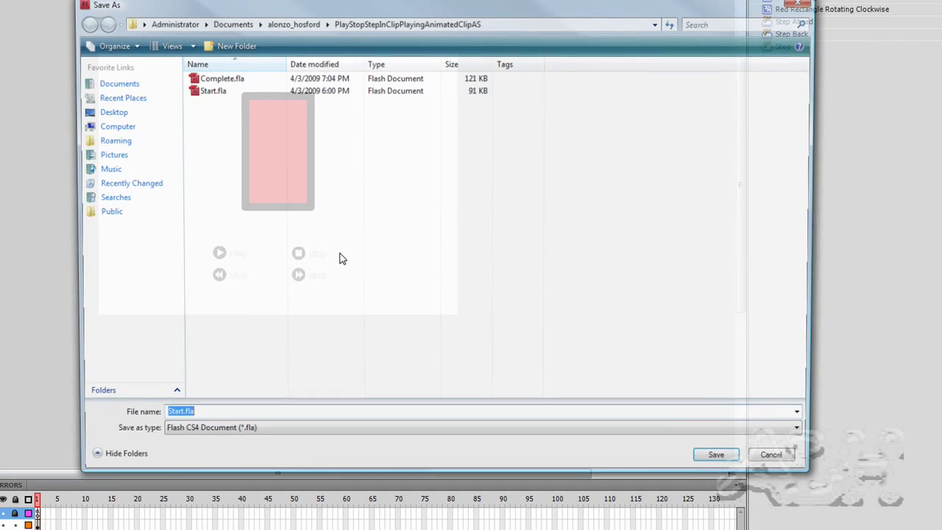
{"action": "type", "text": "Pr"}
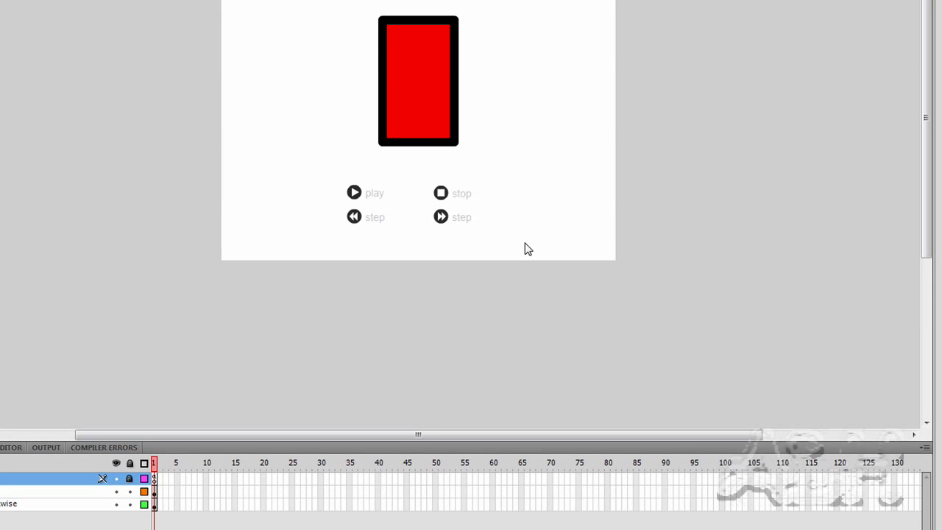
{"action": "mouse_move", "coordinate": [691, 108]}
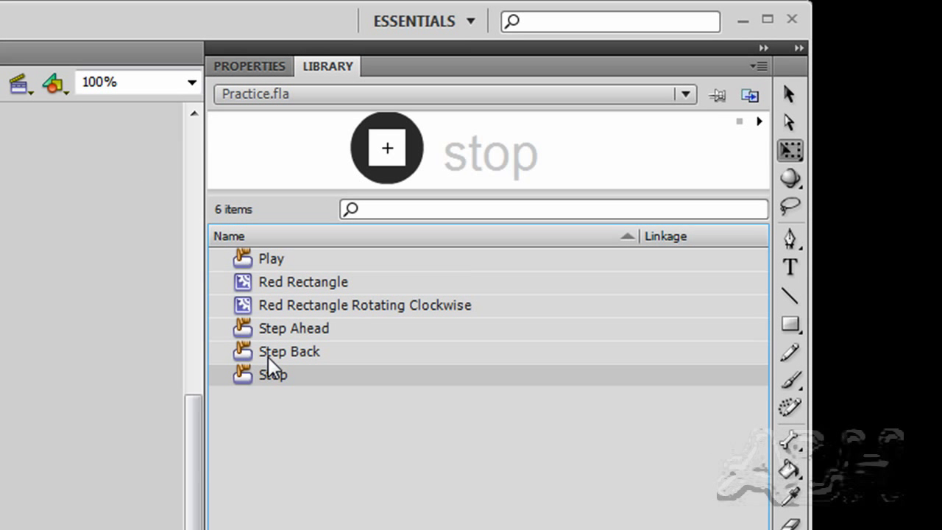
{"action": "left_click", "coordinate": [294, 328]}
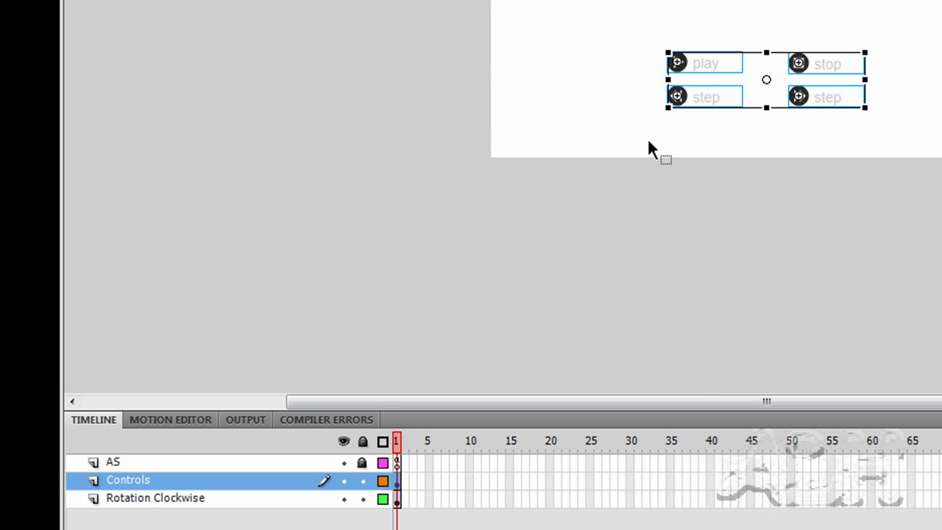
{"action": "mouse_move", "coordinate": [758, 134]}
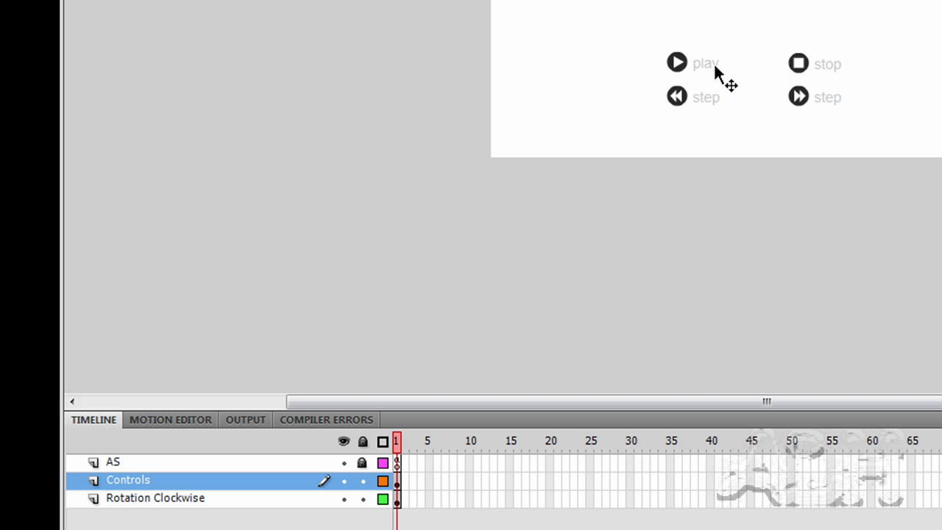
{"action": "left_click", "coordinate": [676, 63]}
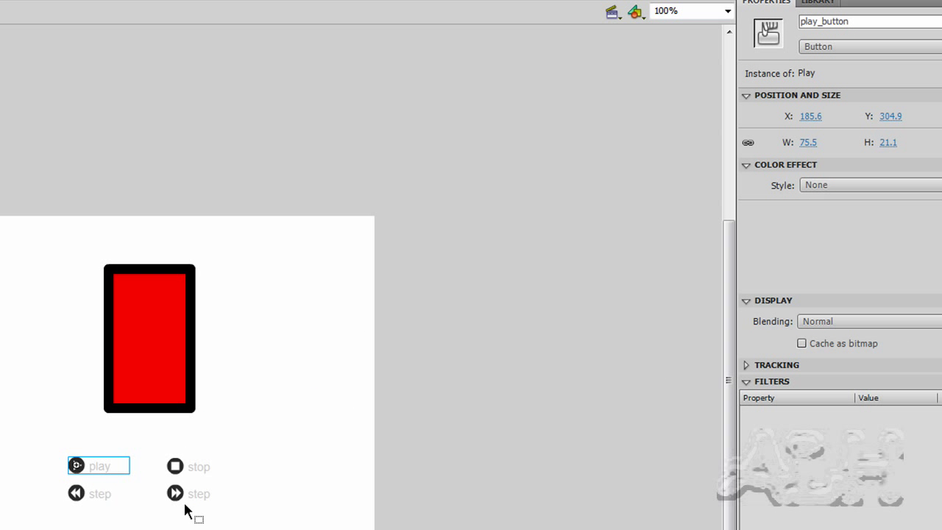
{"action": "left_click", "coordinate": [187, 493]}
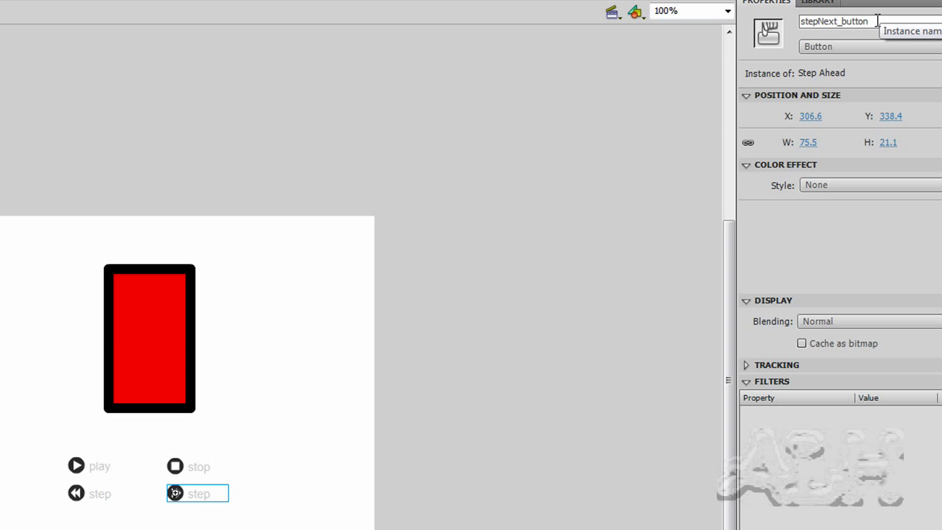
{"action": "mouse_move", "coordinate": [148, 350]}
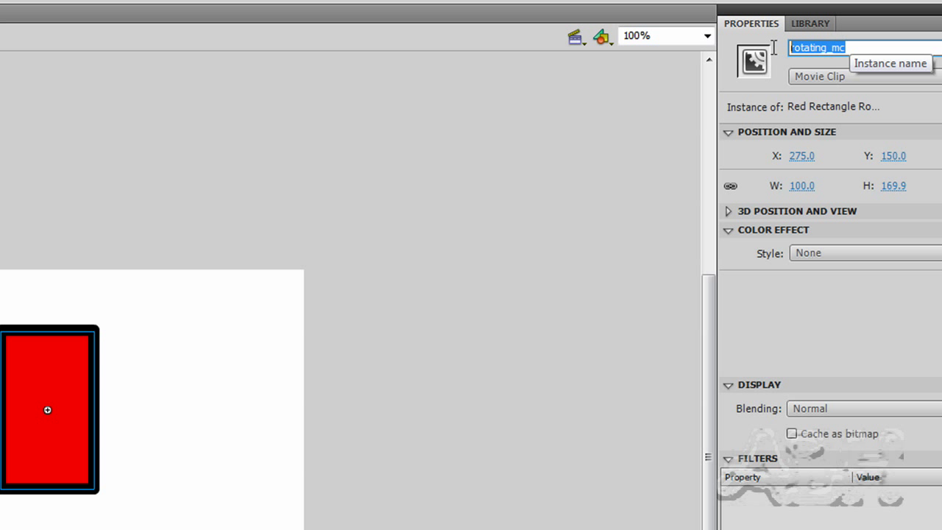
{"action": "left_click", "coordinate": [809, 22]}
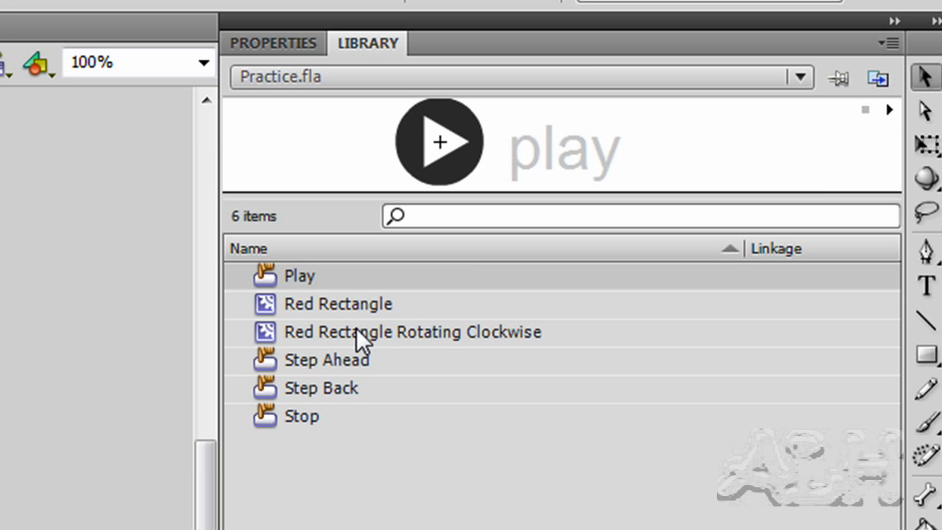
{"action": "mouse_move", "coordinate": [486, 356]}
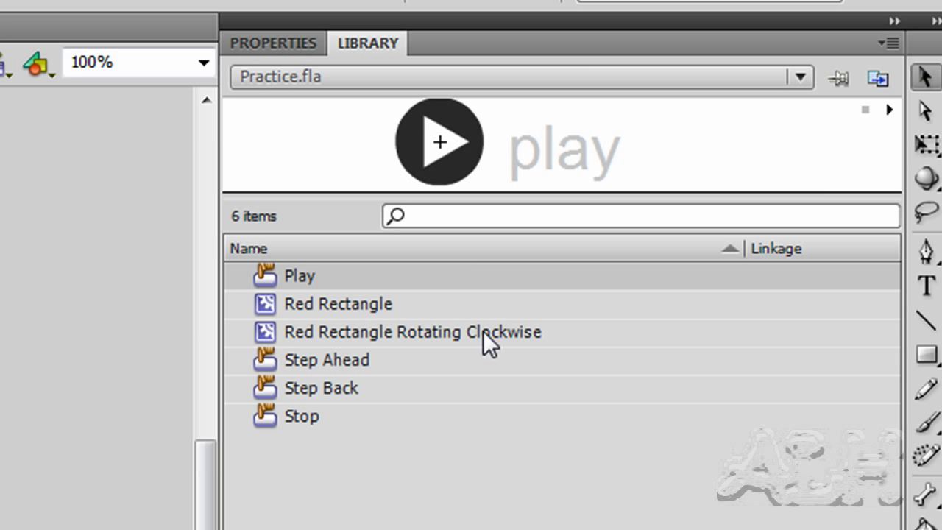
{"action": "left_click", "coordinate": [413, 332]}
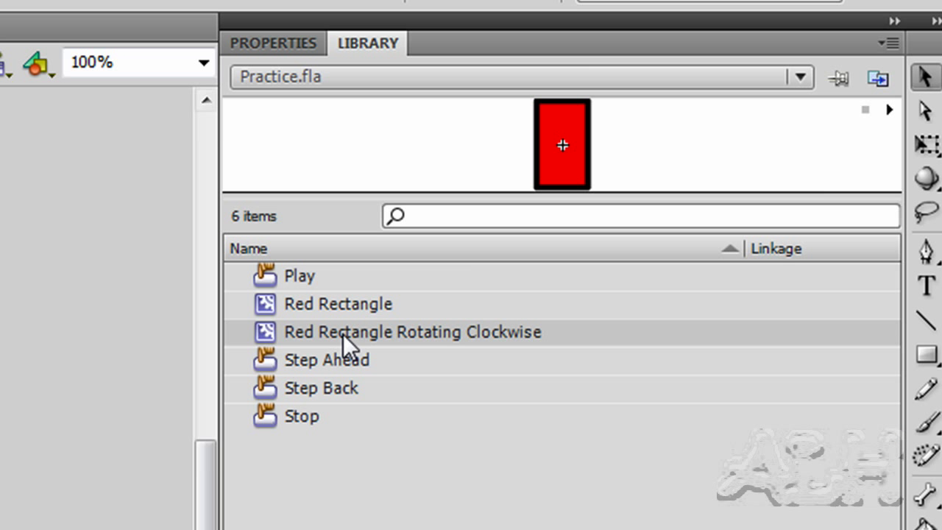
{"action": "left_click", "coordinate": [411, 333]}
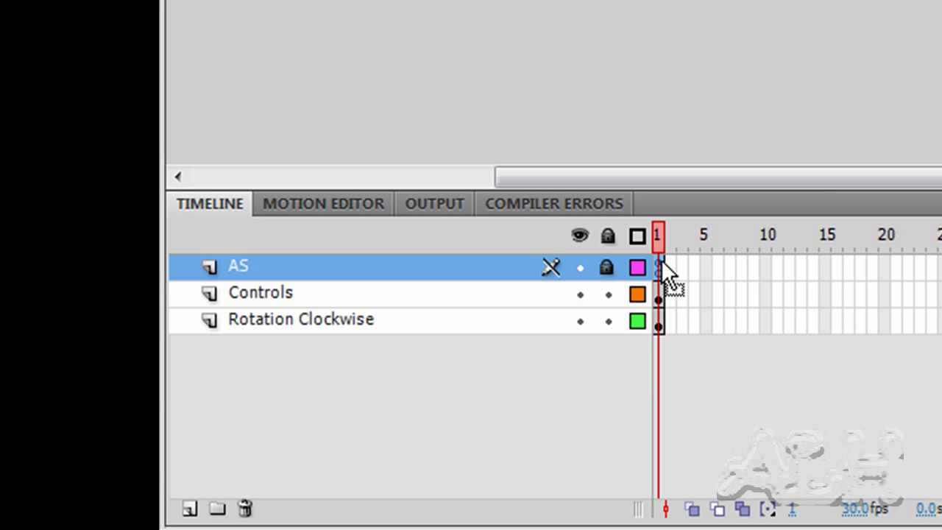
Step: Open the AS layer's frame 1 script and read through the rotating_mc button listeners
{"action": "right_click", "coordinate": [660, 272]}
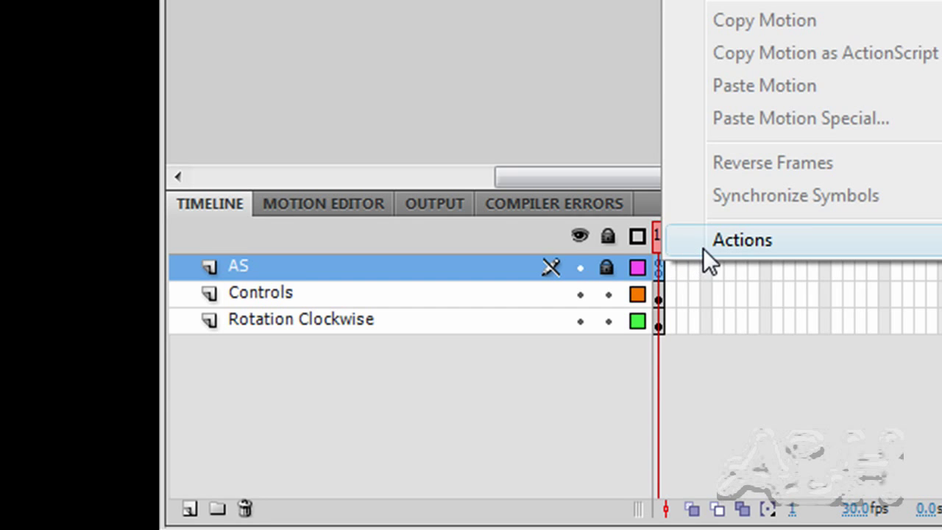
{"action": "left_click", "coordinate": [741, 239]}
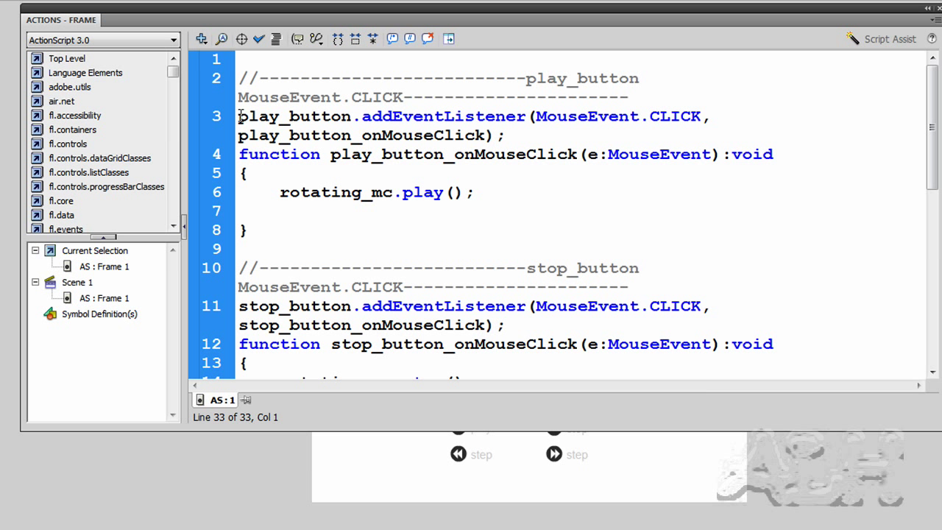
{"action": "double_click", "coordinate": [294, 117]}
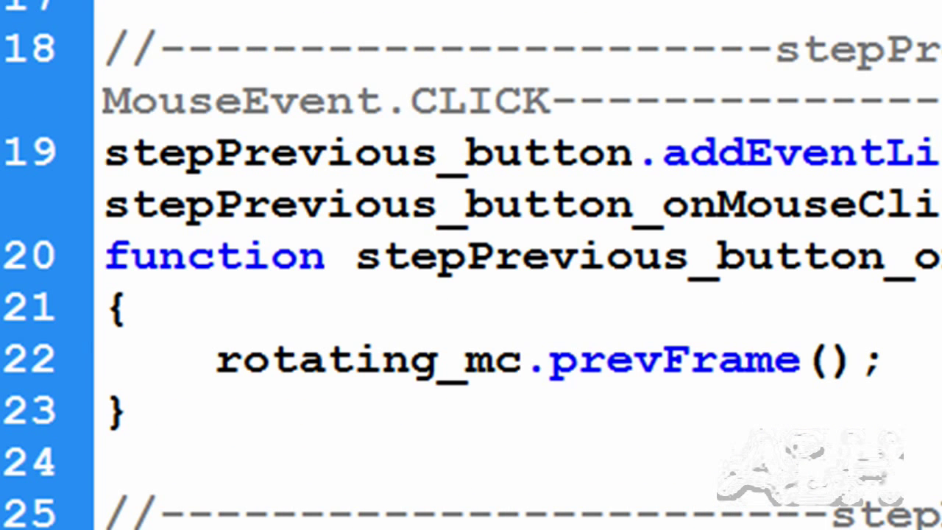
{"action": "scroll", "scroll_direction": "down", "scroll_amount": 3}
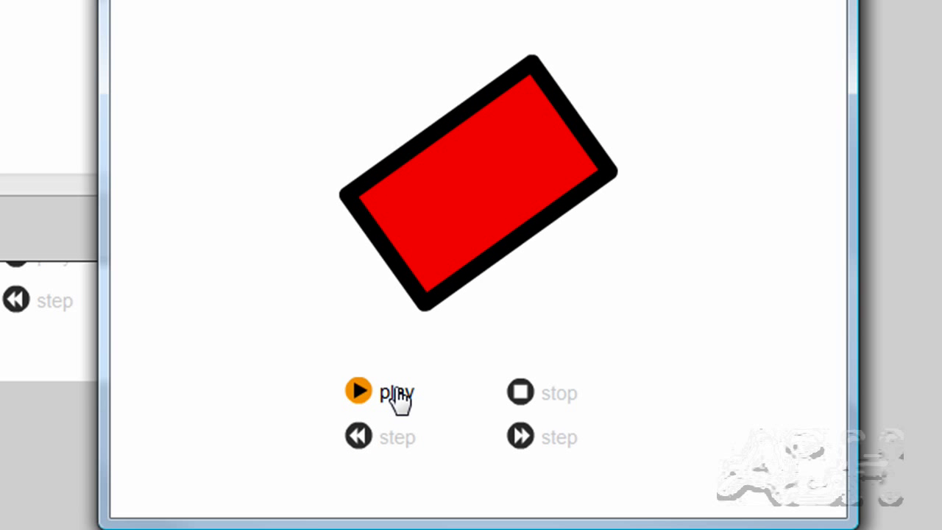
Step: Press play in the test movie to start the red rectangle rotating
{"action": "left_click", "coordinate": [358, 392]}
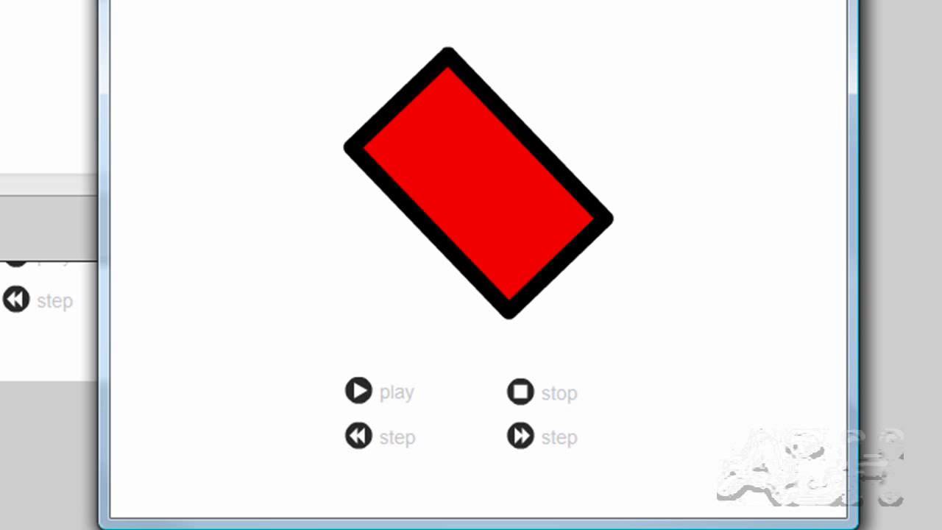
{"action": "mouse_move", "coordinate": [923, 89]}
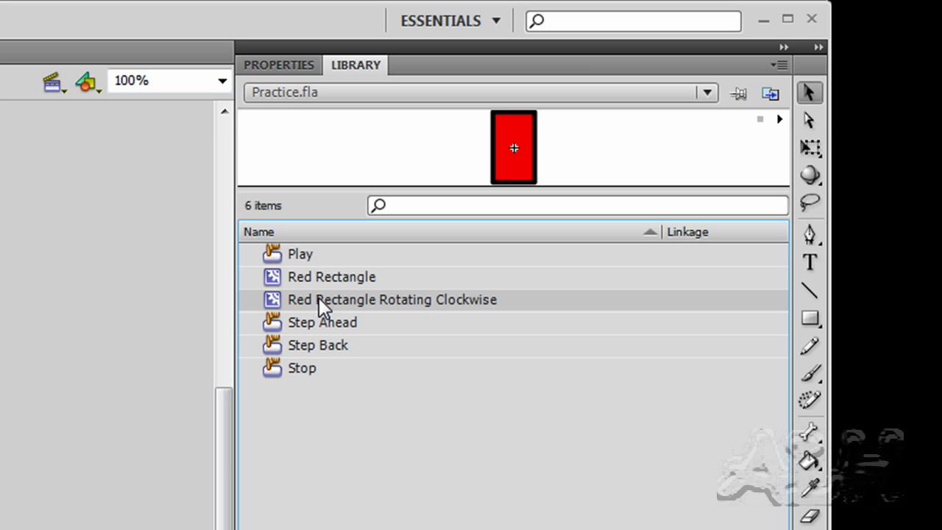
Step: Duplicate Red Rectangle Rotating Clockwise as 'Red Rectangle Rotating Clockwise With Buttons'
{"action": "right_click", "coordinate": [322, 299]}
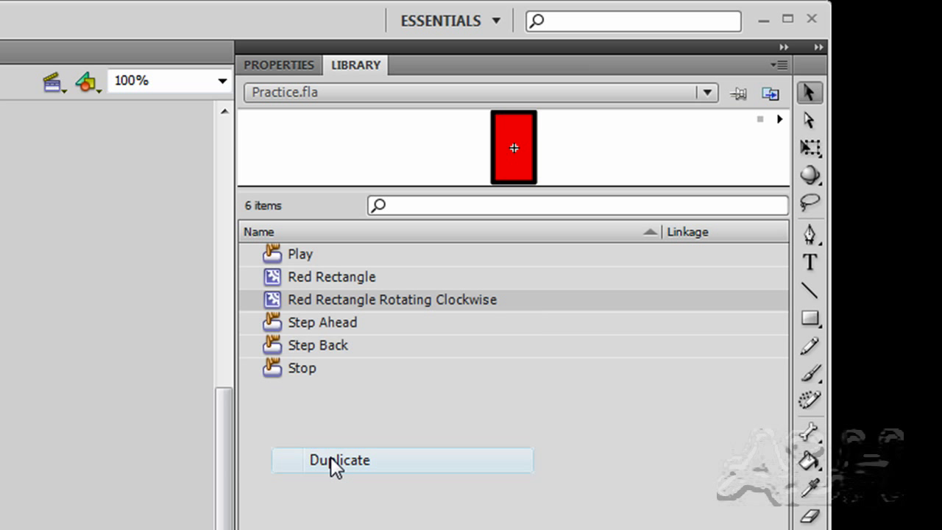
{"action": "left_click", "coordinate": [339, 461]}
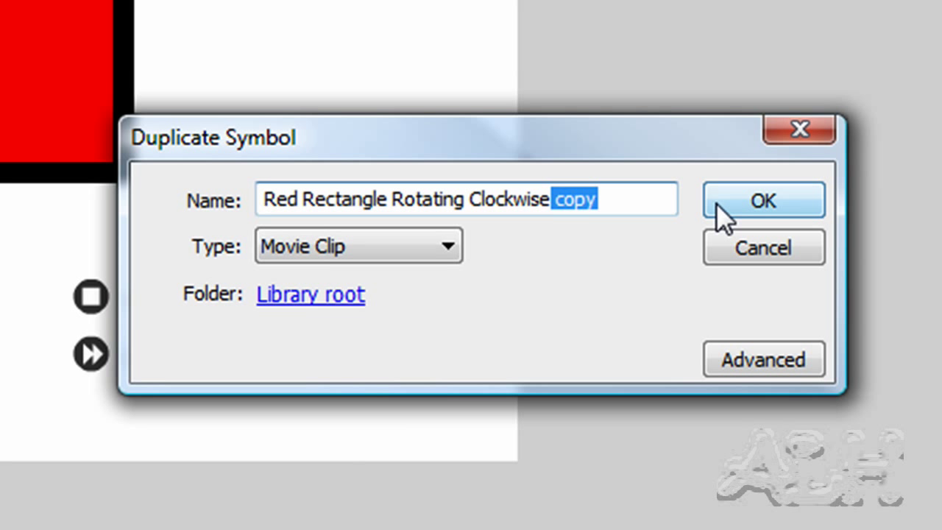
{"action": "type", "text": "With Buttons"}
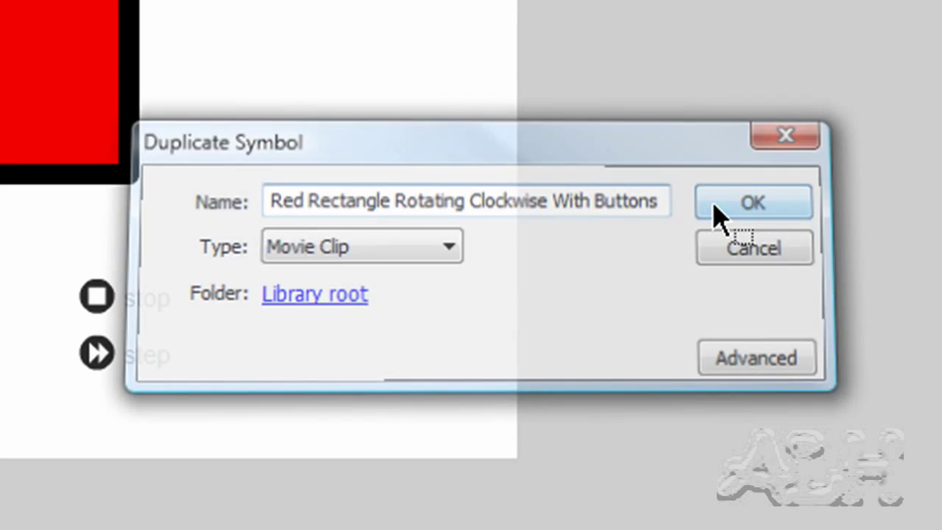
{"action": "left_click", "coordinate": [755, 203]}
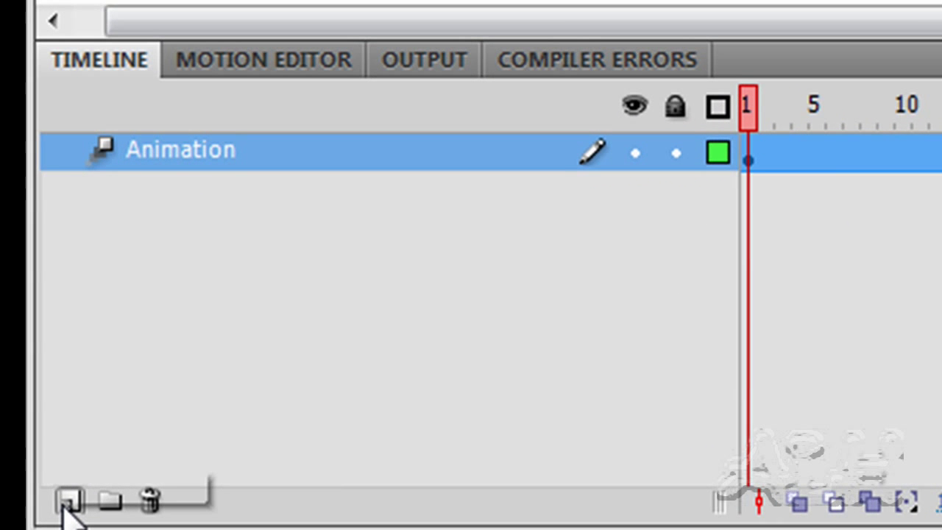
Step: Add layers named Controls and AS above Animation in the duplicated clip
{"action": "left_click", "coordinate": [67, 502]}
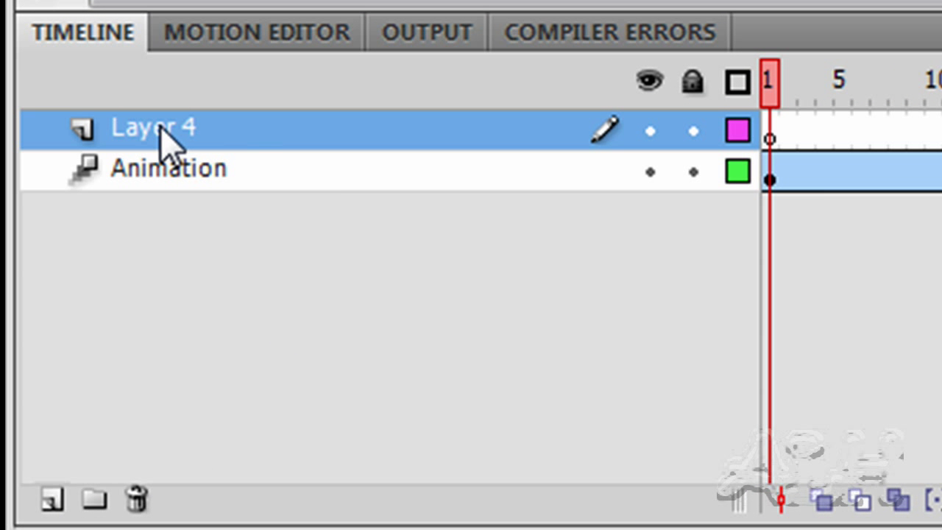
{"action": "type", "text": "Controls"}
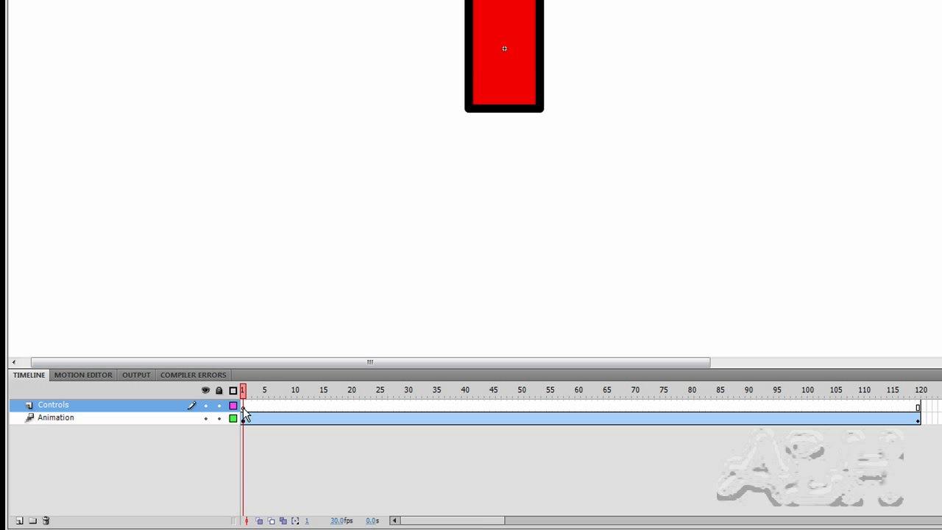
{"action": "mouse_move", "coordinate": [541, 413]}
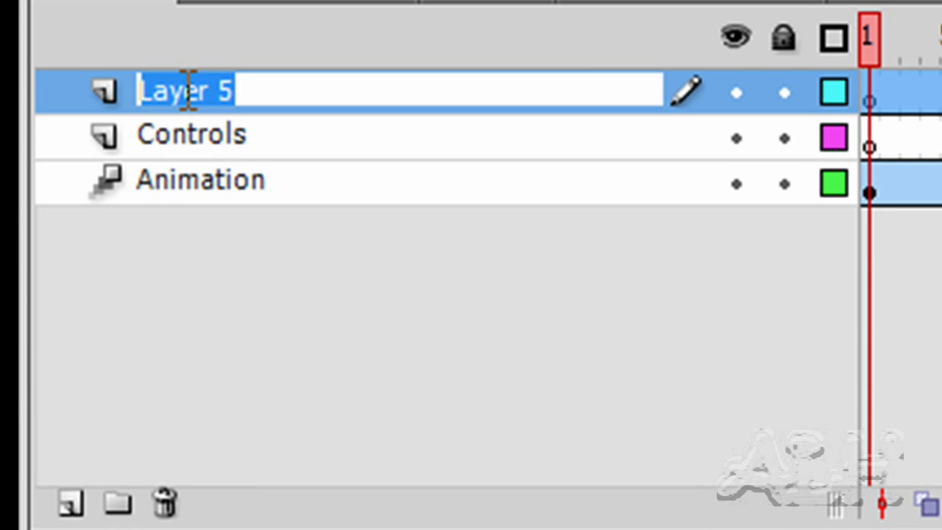
{"action": "type", "text": "AS"}
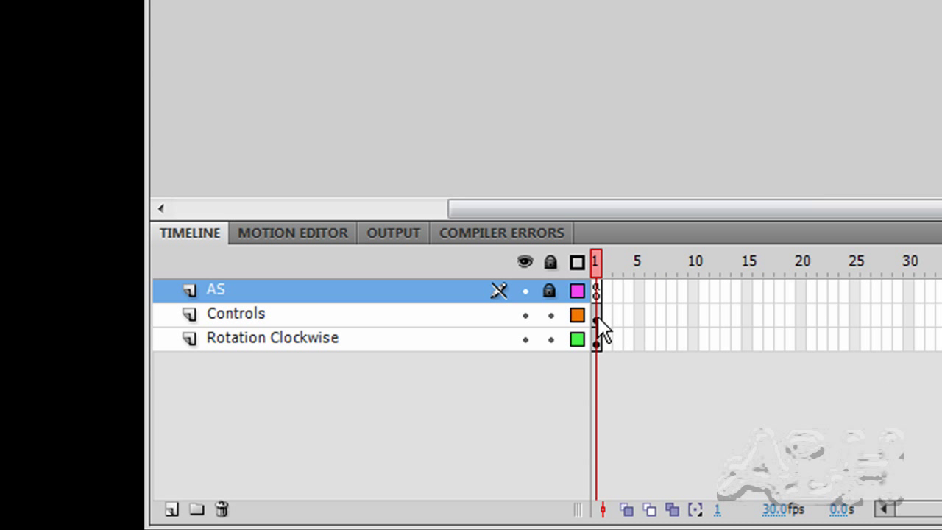
Step: Copy the play, stop and step buttons into the new clip's Controls layer in place
{"action": "left_click", "coordinate": [235, 313]}
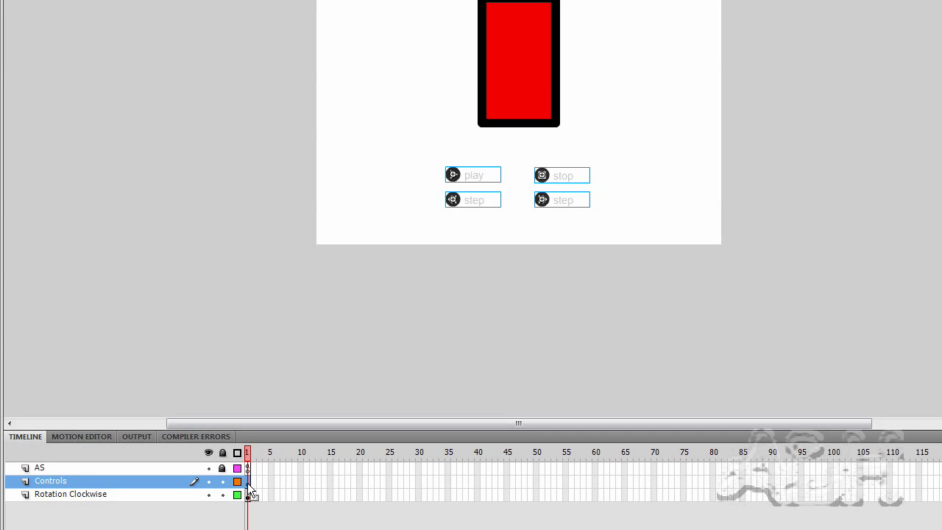
{"action": "mouse_move", "coordinate": [406, 275]}
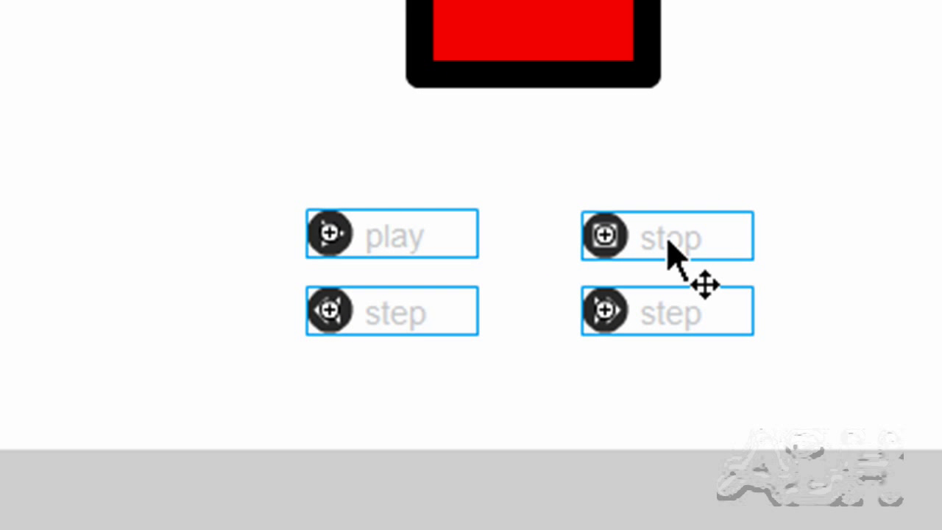
{"action": "right_click", "coordinate": [674, 246]}
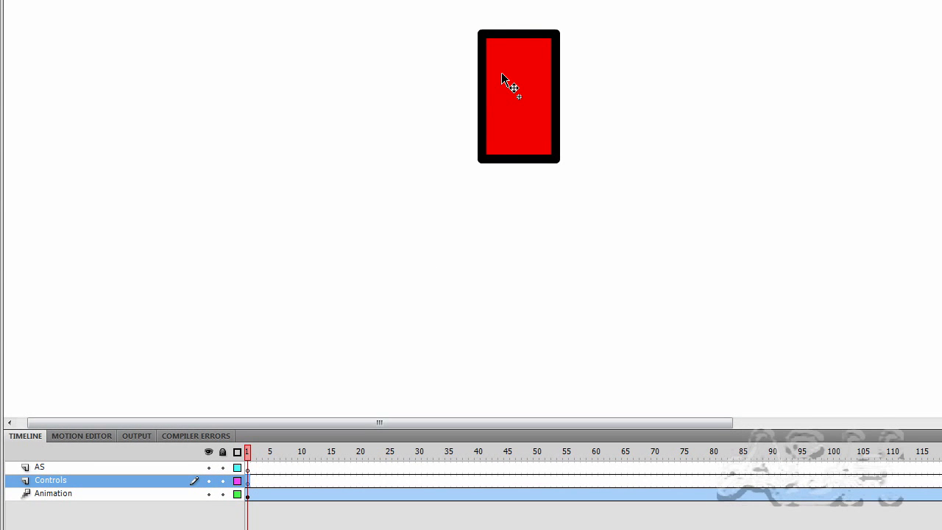
{"action": "right_click", "coordinate": [508, 81]}
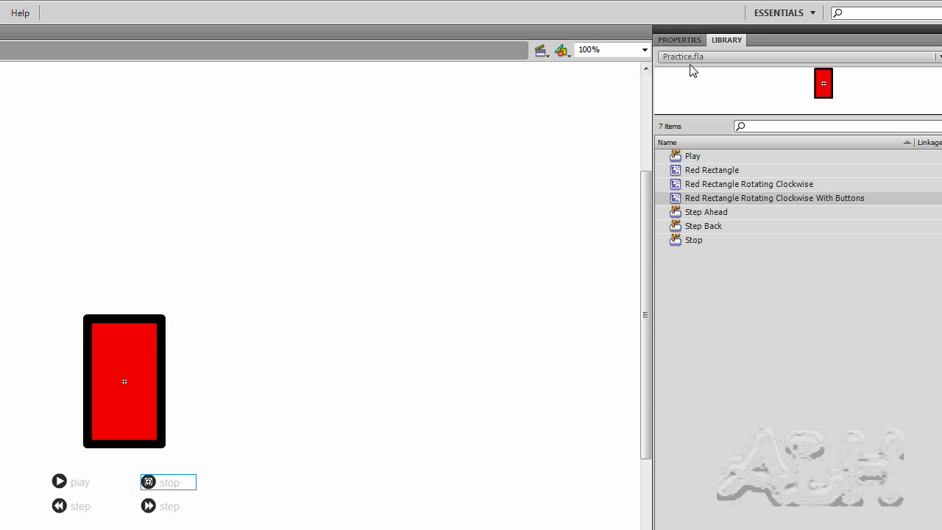
{"action": "left_click", "coordinate": [678, 39]}
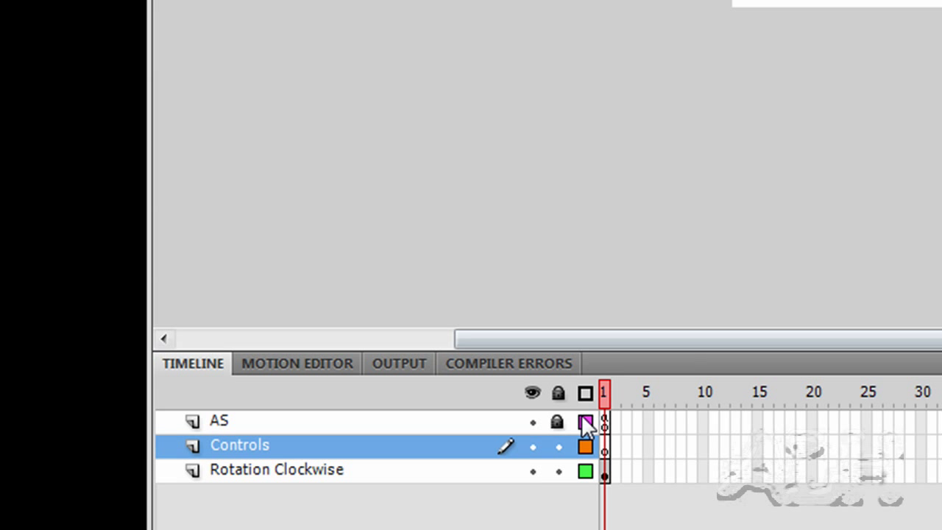
Step: Cut all the button-handler code from the main timeline's AS frame 1 script
{"action": "left_click", "coordinate": [218, 420]}
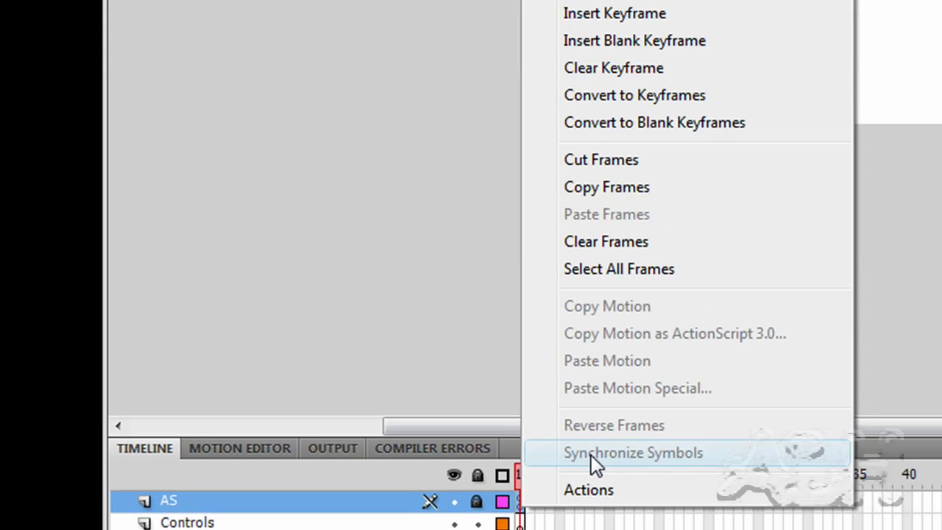
{"action": "left_click", "coordinate": [590, 491]}
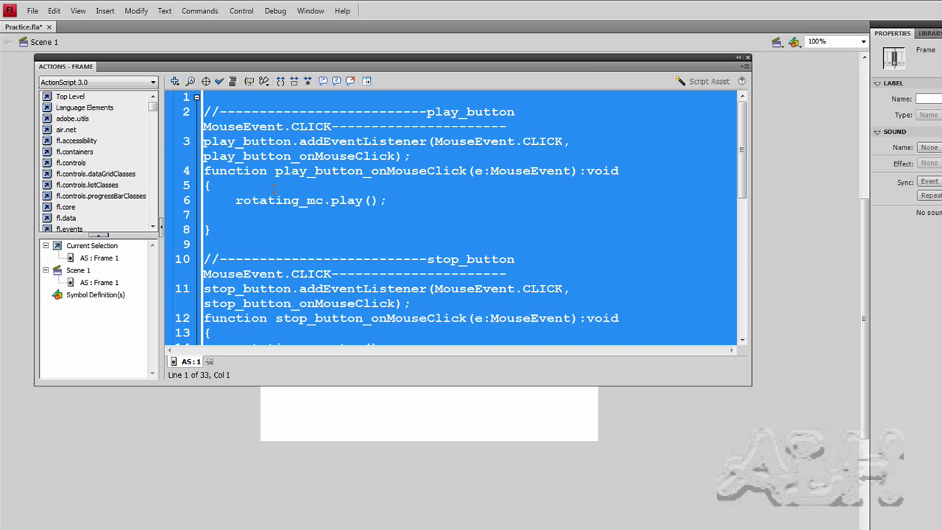
{"action": "right_click", "coordinate": [292, 168]}
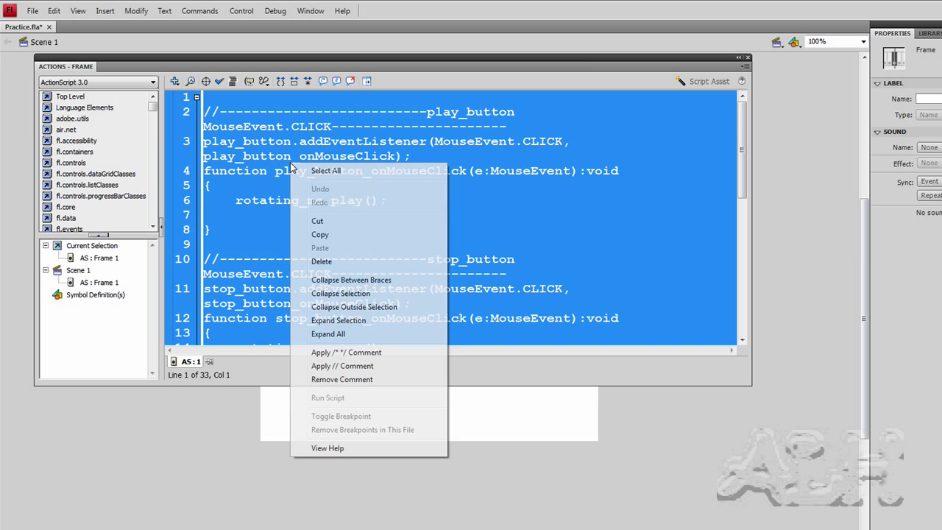
{"action": "mouse_move", "coordinate": [342, 202]}
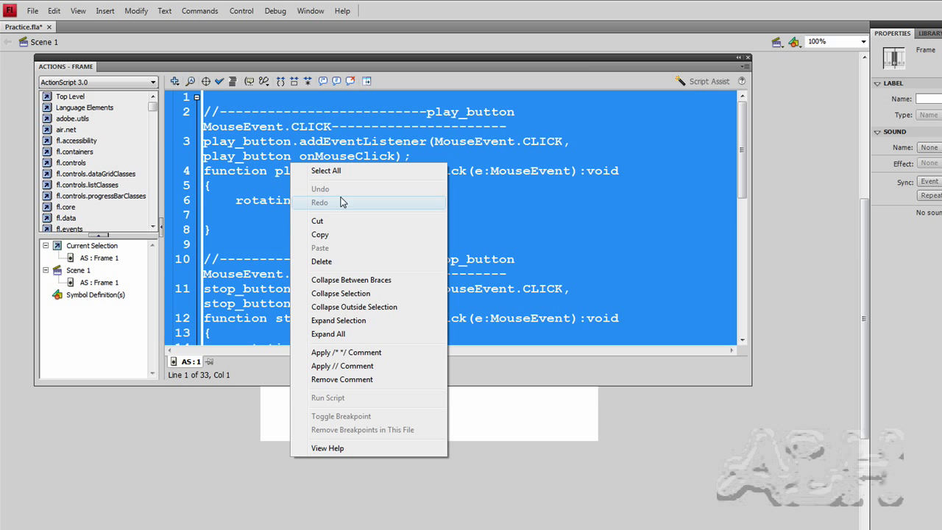
{"action": "mouse_move", "coordinate": [346, 221]}
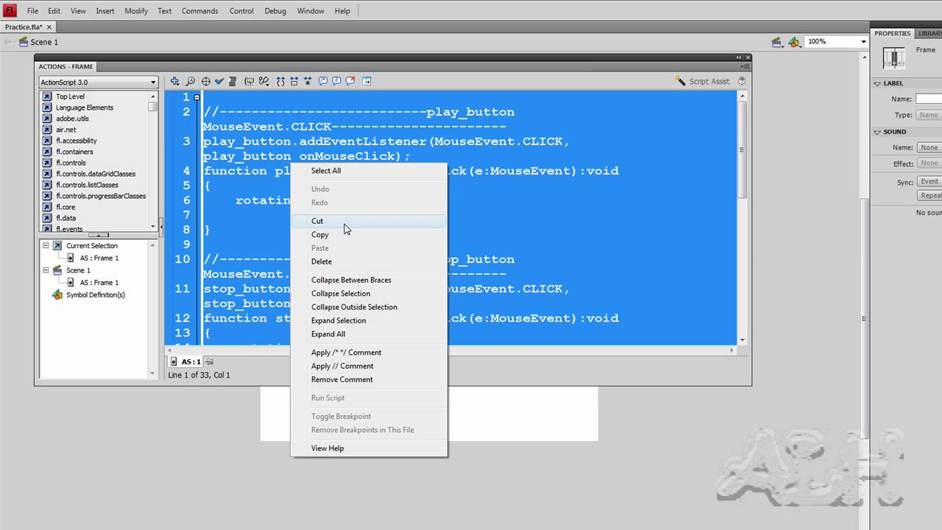
{"action": "left_click", "coordinate": [318, 221]}
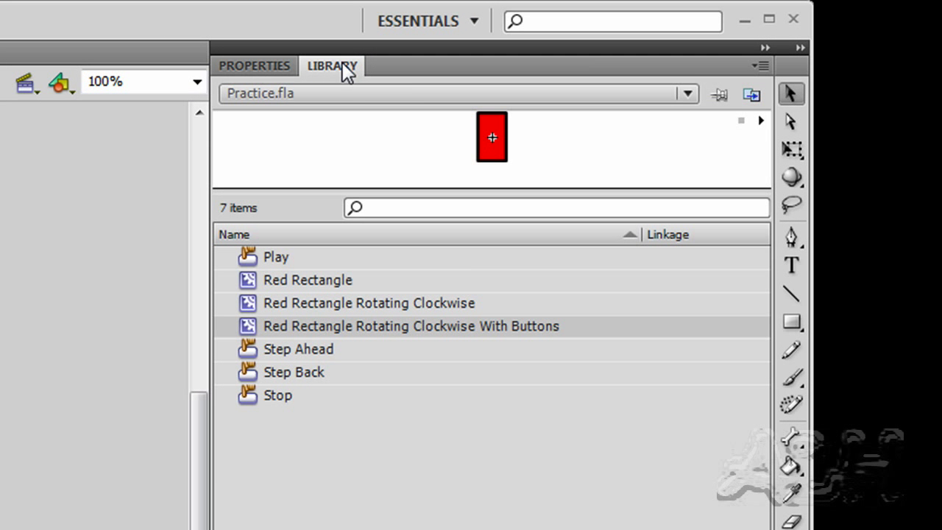
{"action": "mouse_move", "coordinate": [545, 340]}
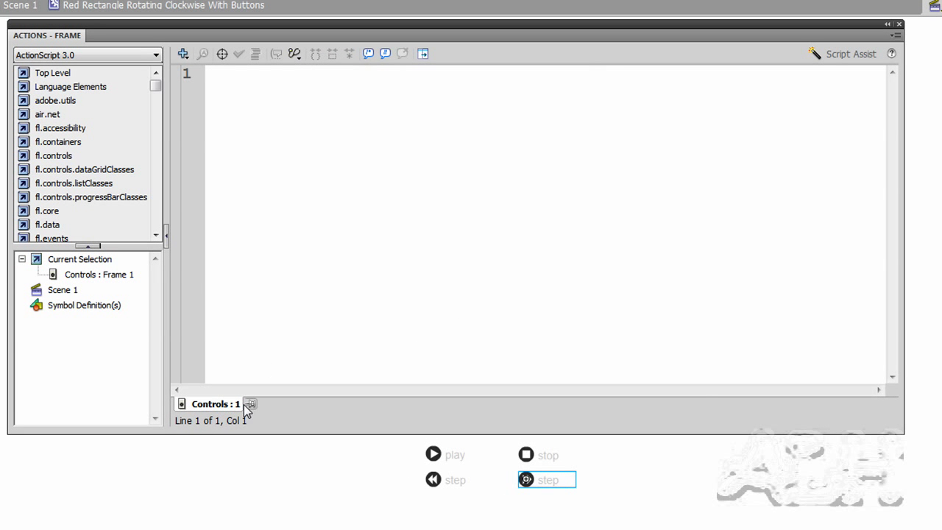
{"action": "mouse_move", "coordinate": [252, 404]}
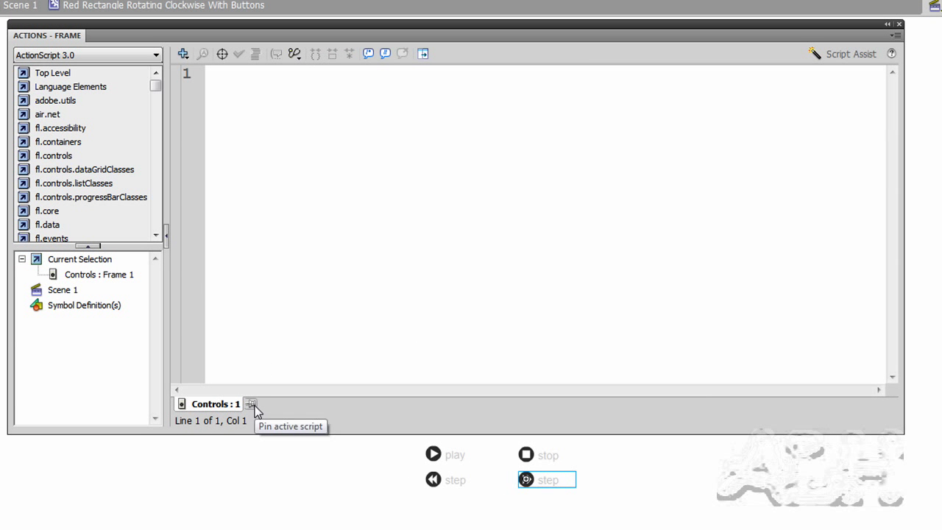
Step: Pin the Controls frame script and select frame 1 of the clip's AS layer
{"action": "left_click", "coordinate": [250, 404]}
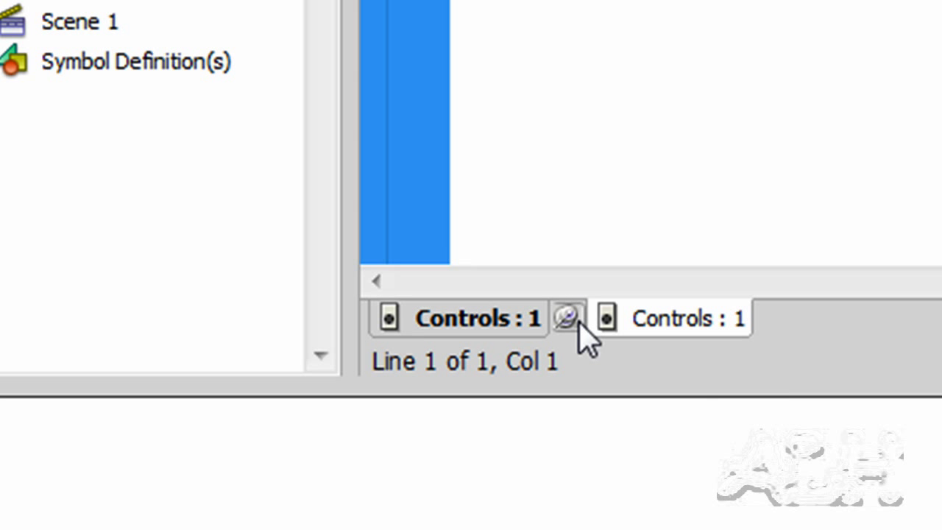
{"action": "left_click", "coordinate": [567, 319]}
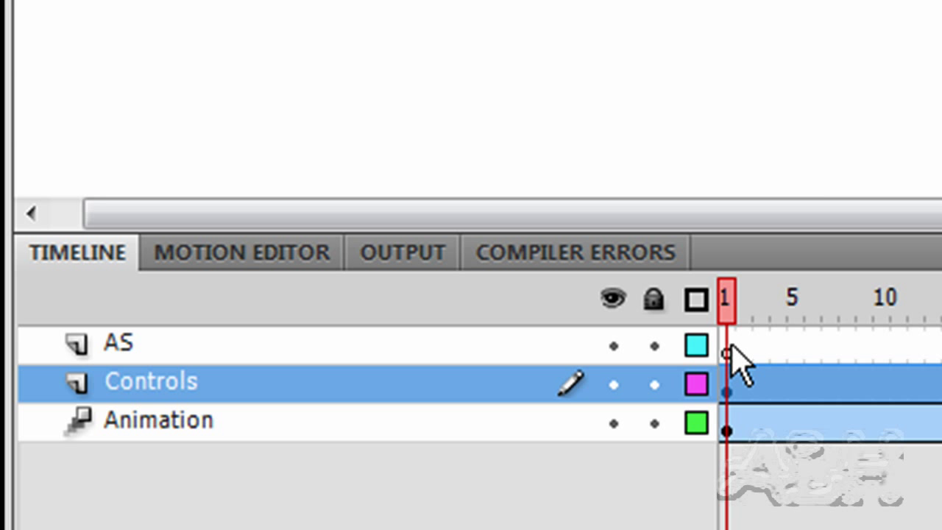
{"action": "left_click", "coordinate": [119, 344]}
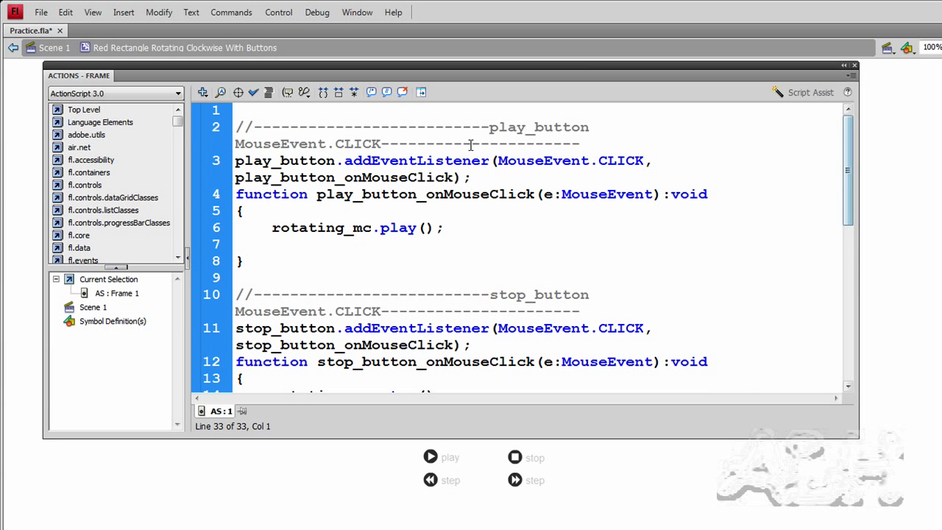
{"action": "mouse_move", "coordinate": [348, 227]}
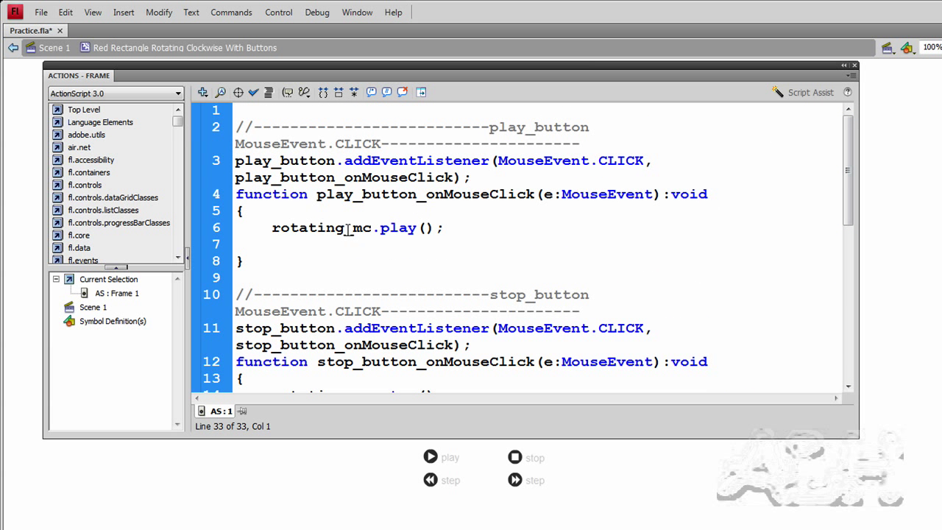
{"action": "mouse_move", "coordinate": [356, 211]}
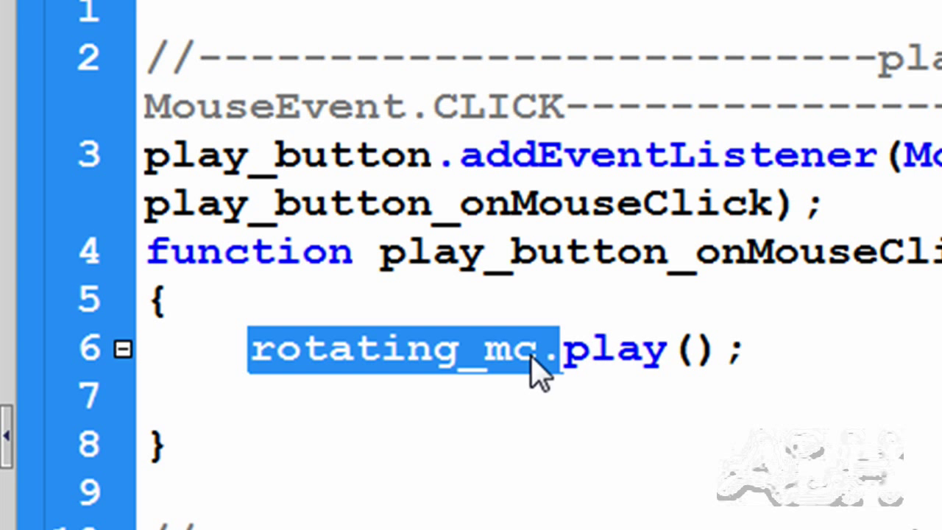
{"action": "mouse_move", "coordinate": [464, 376]}
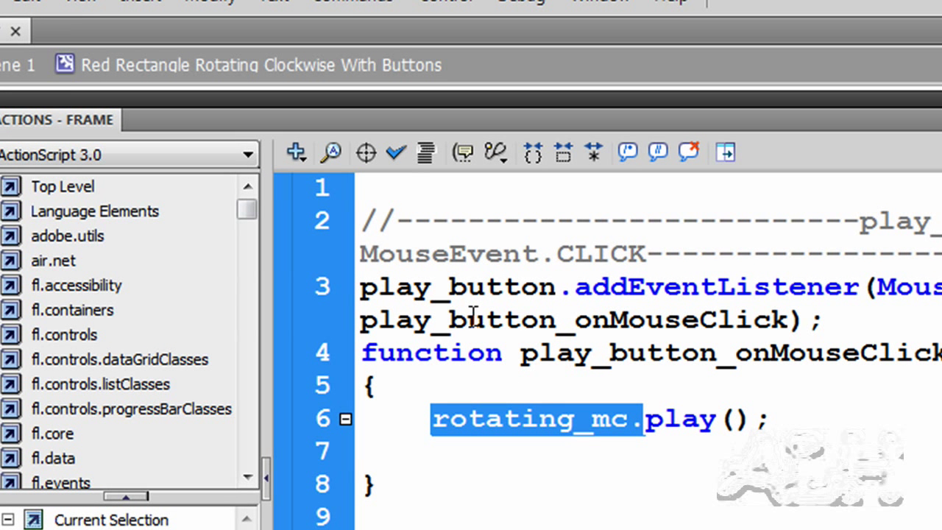
{"action": "mouse_move", "coordinate": [331, 153]}
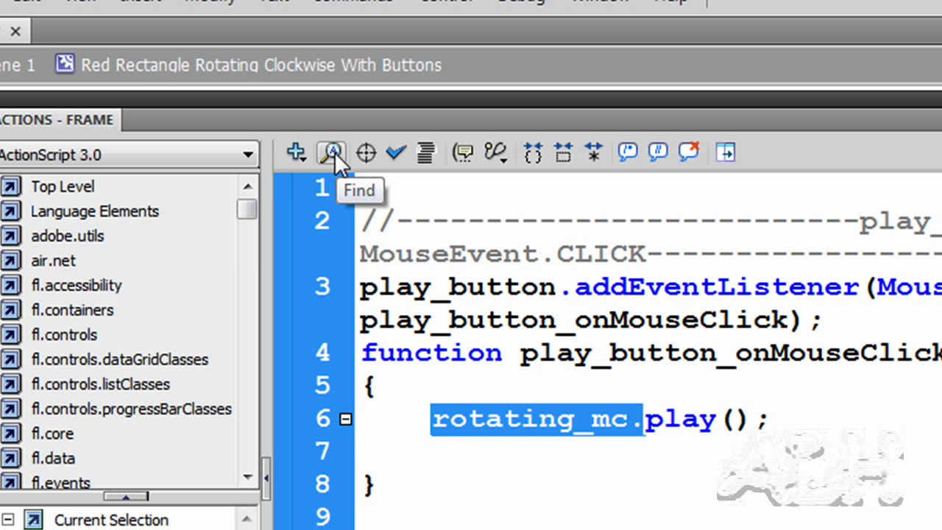
{"action": "mouse_move", "coordinate": [338, 164]}
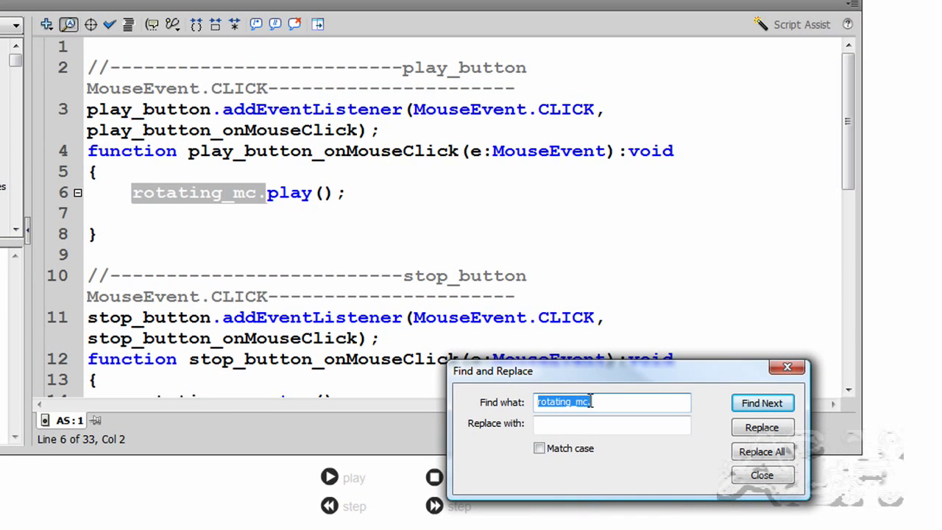
Step: Replace all four rotating_mc. prefixes with nothing and dismiss the not-found message
{"action": "left_click", "coordinate": [613, 426]}
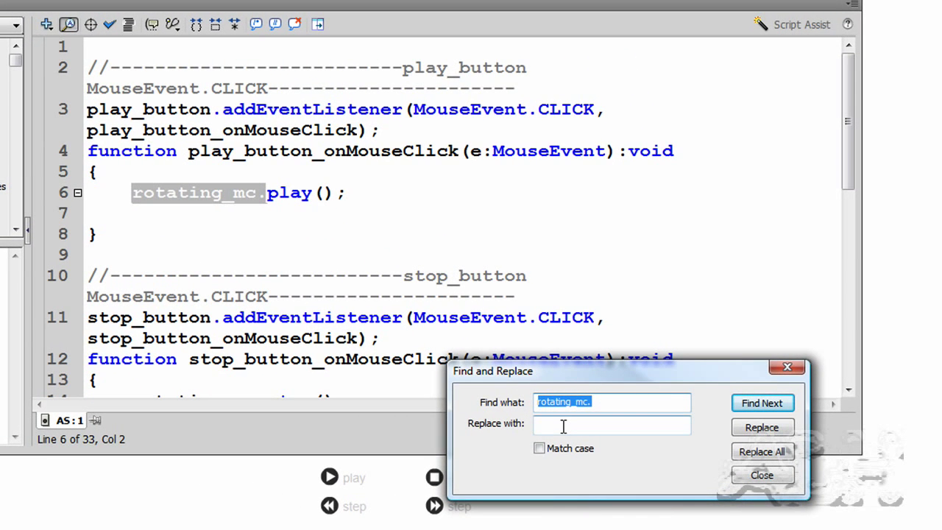
{"action": "left_click", "coordinate": [762, 427]}
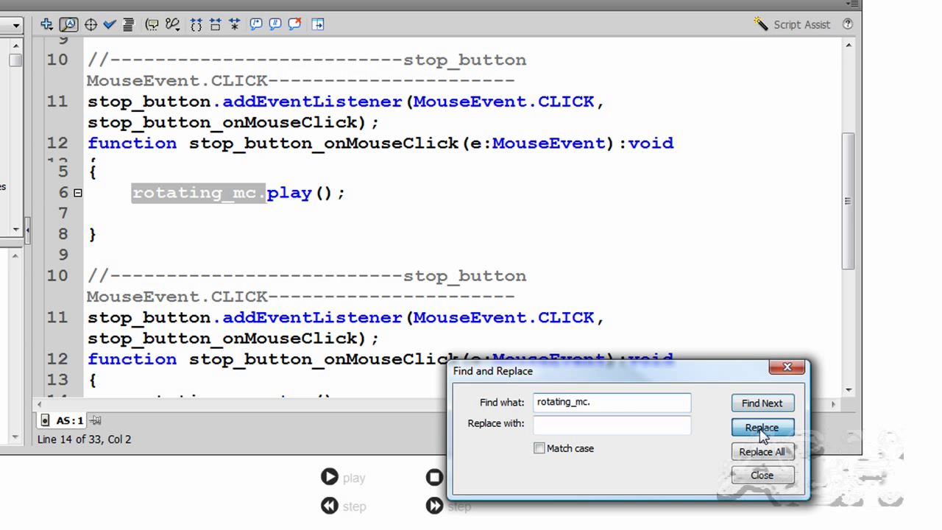
{"action": "left_click", "coordinate": [761, 426]}
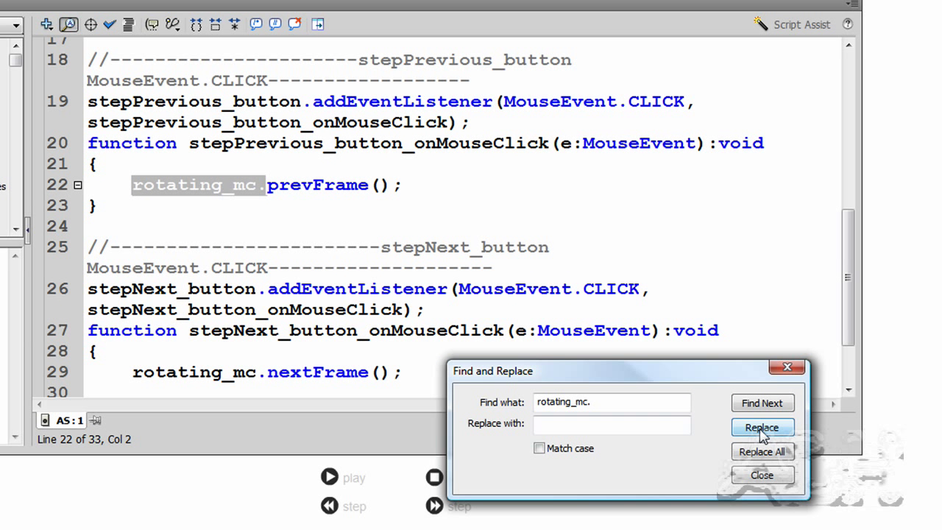
{"action": "left_click", "coordinate": [763, 427]}
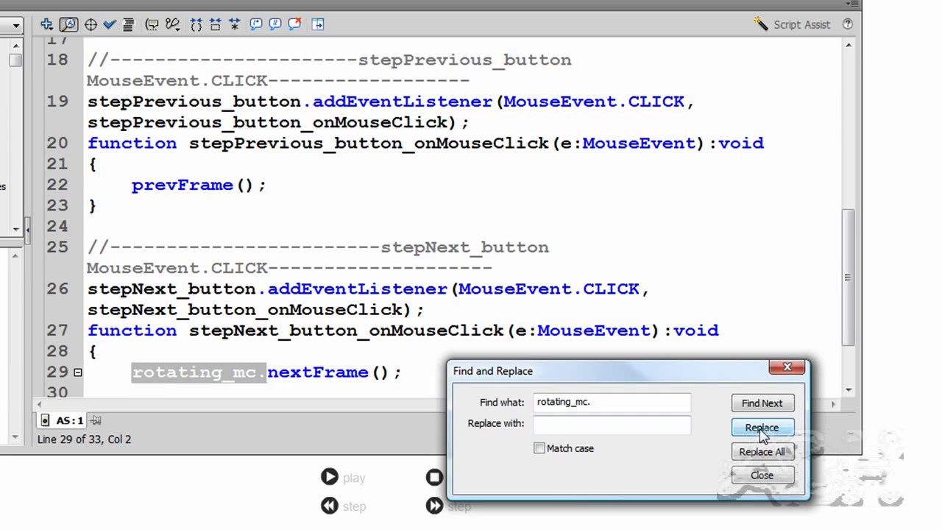
{"action": "left_click", "coordinate": [762, 427]}
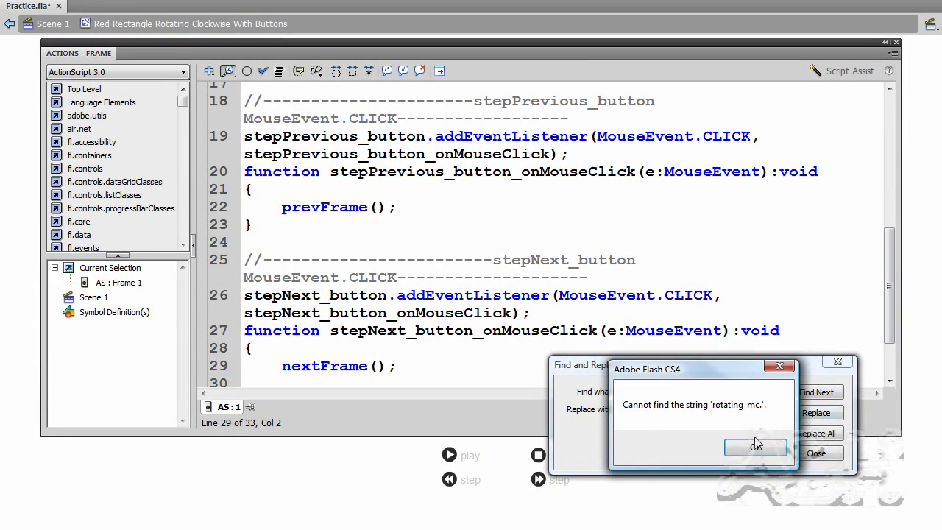
{"action": "left_click", "coordinate": [756, 449]}
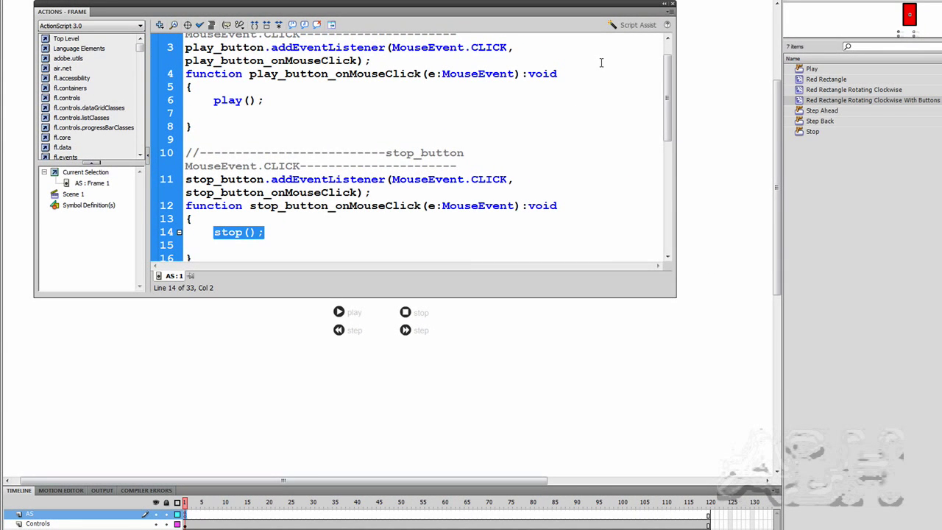
{"action": "mouse_move", "coordinate": [675, 7]}
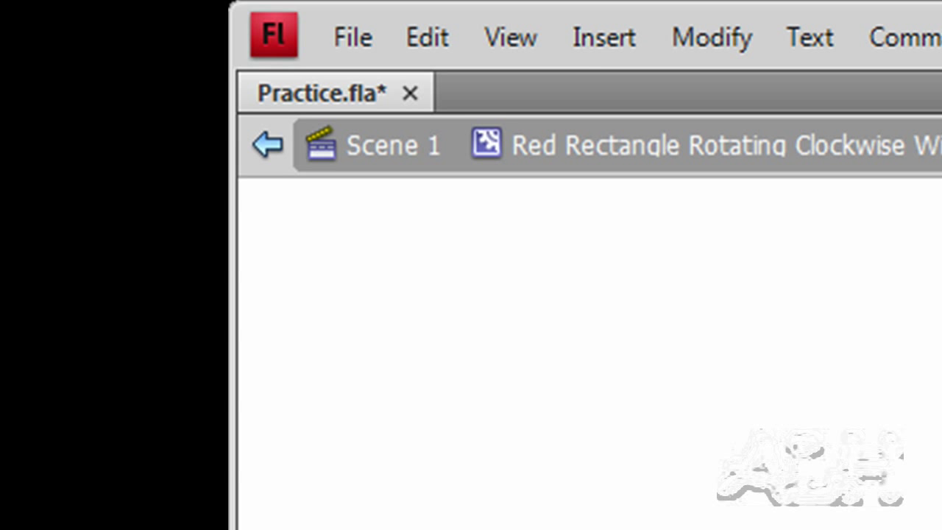
{"action": "mouse_move", "coordinate": [381, 154]}
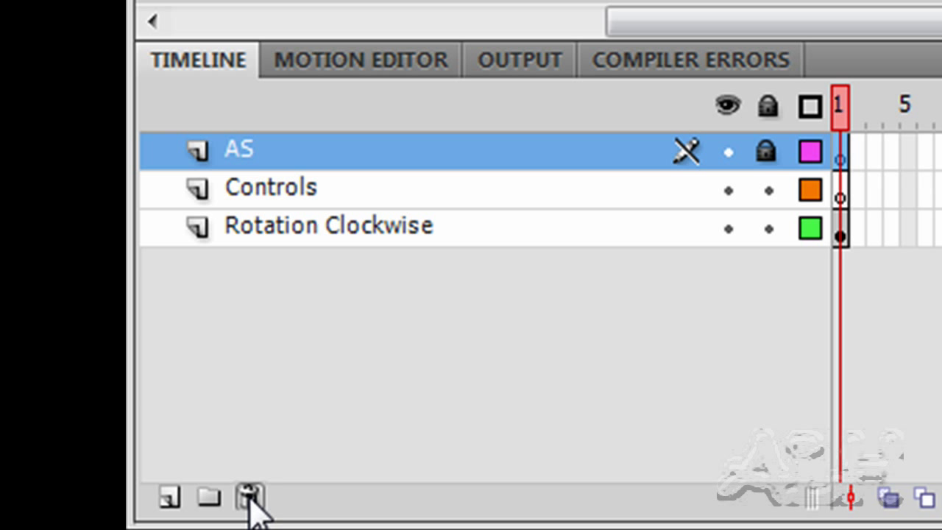
{"action": "mouse_move", "coordinate": [248, 506]}
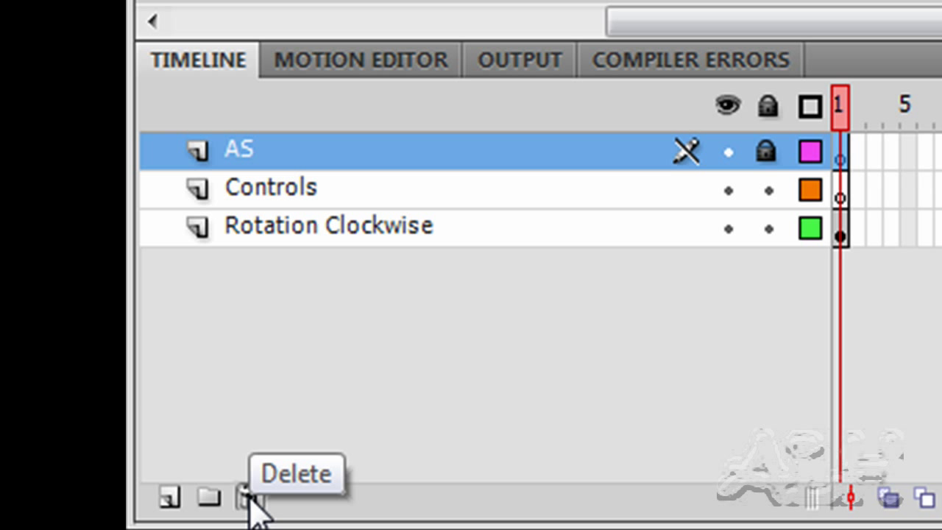
Step: Select the AS layer in the clip's timeline and delete it
{"action": "left_click", "coordinate": [245, 502]}
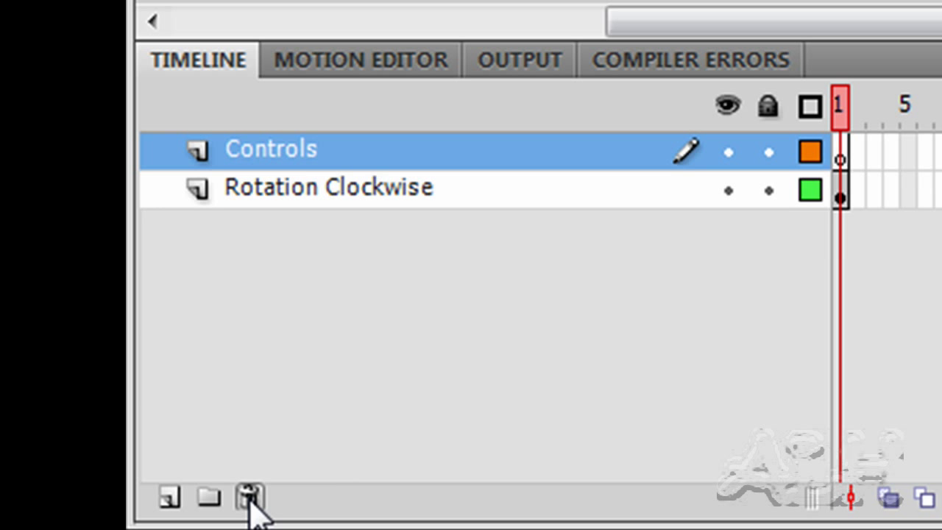
{"action": "left_click", "coordinate": [246, 498]}
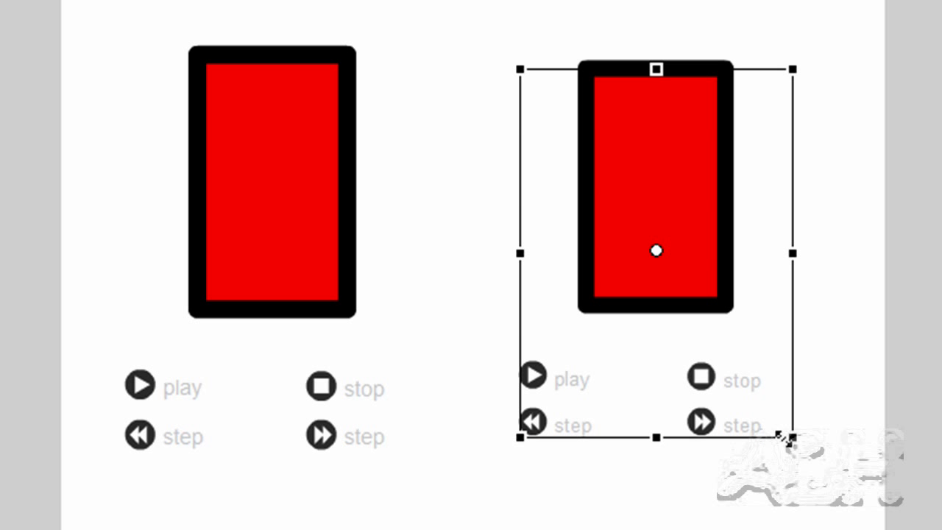
Step: Drag a corner handle to shrink the second rectangle-and-buttons instance beside the original
{"action": "left_click_drag", "start_coordinate": [790, 440], "coordinate": [749, 381]}
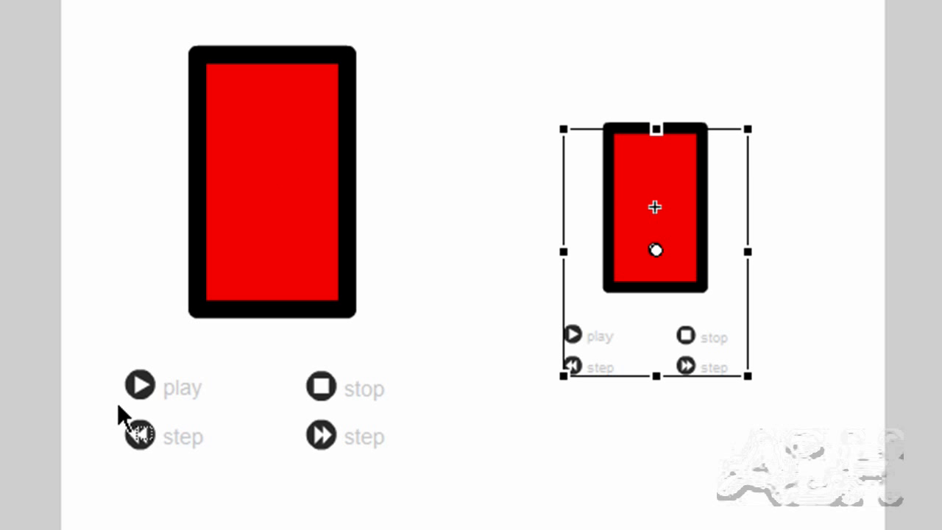
{"action": "mouse_move", "coordinate": [705, 326]}
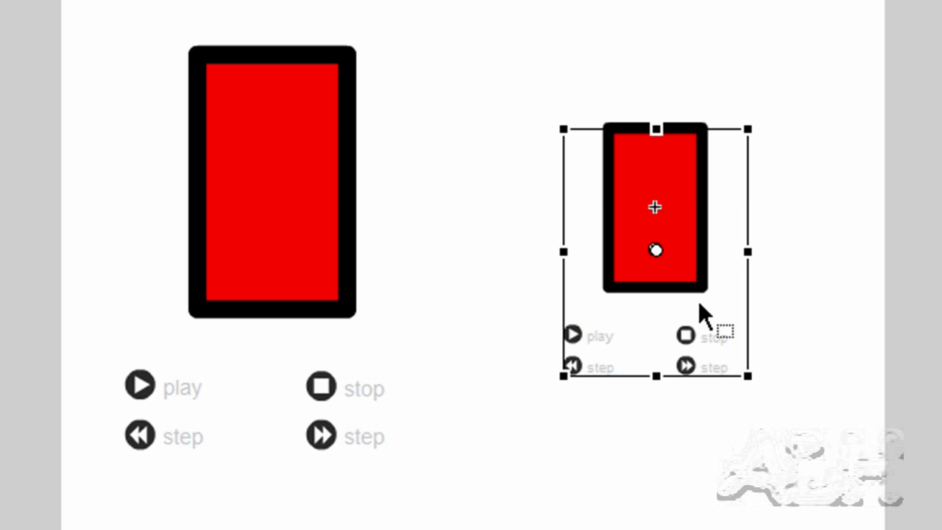
{"action": "mouse_move", "coordinate": [834, 229]}
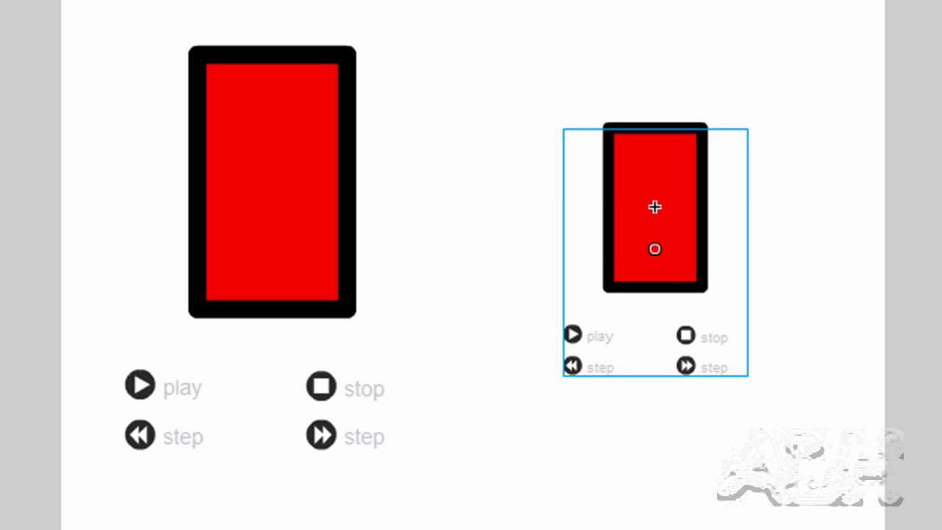
{"action": "mouse_move", "coordinate": [307, 193]}
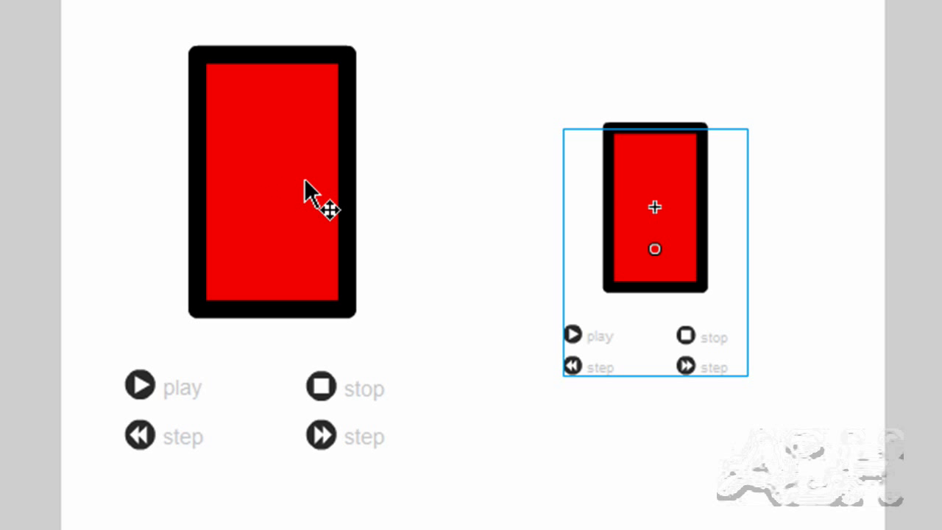
{"action": "mouse_move", "coordinate": [891, 300]}
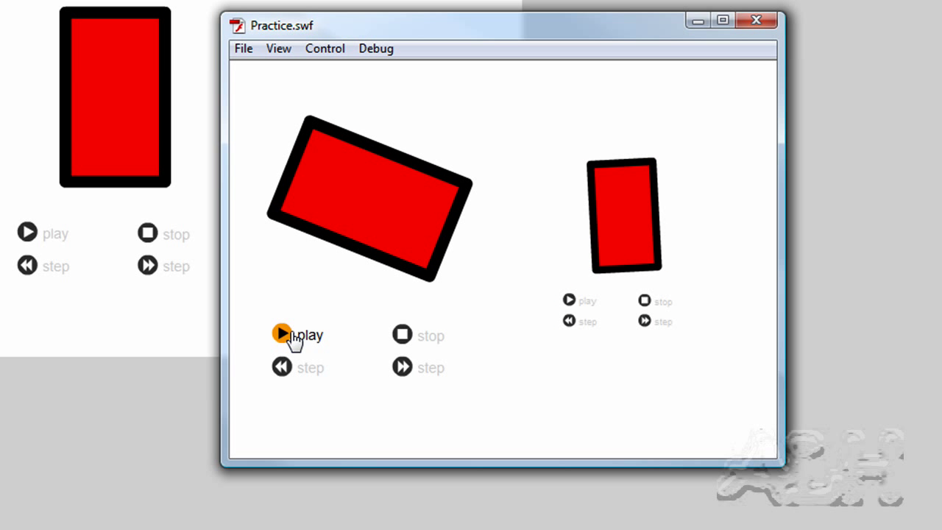
Step: In the Practice.swf test movie, press the large rectangle's play button to start it rotating
{"action": "left_click", "coordinate": [281, 335]}
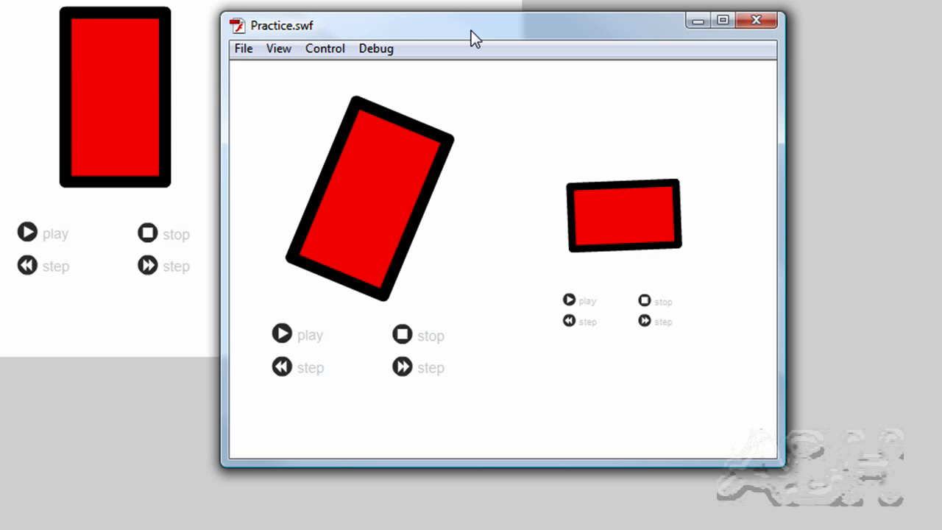